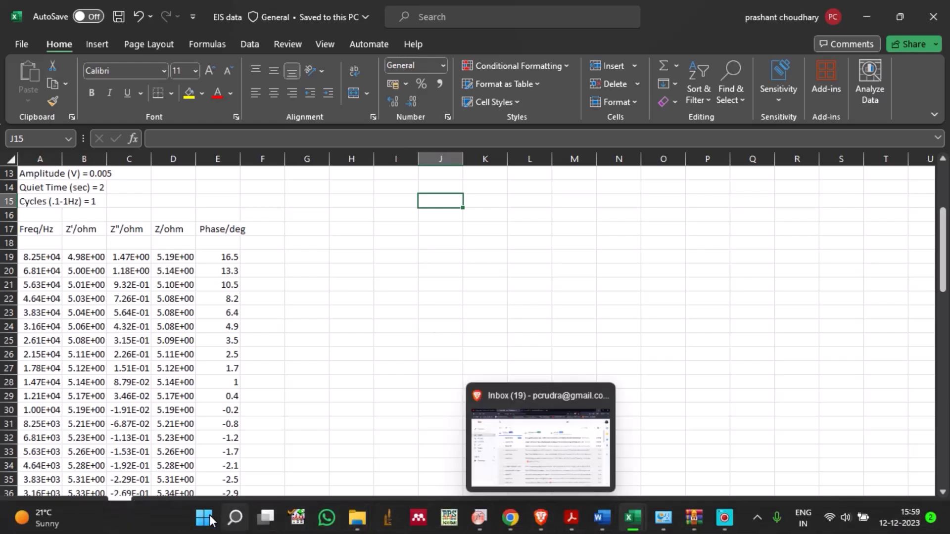
- Launch ZSimpWin from the taskbar and dismiss the About ZSimpWin notice
click(203, 518)
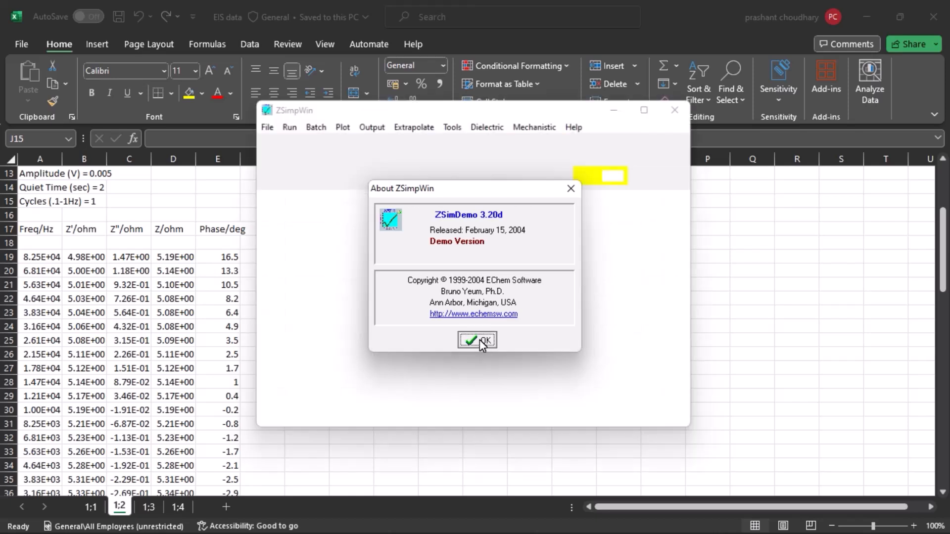
click(476, 340)
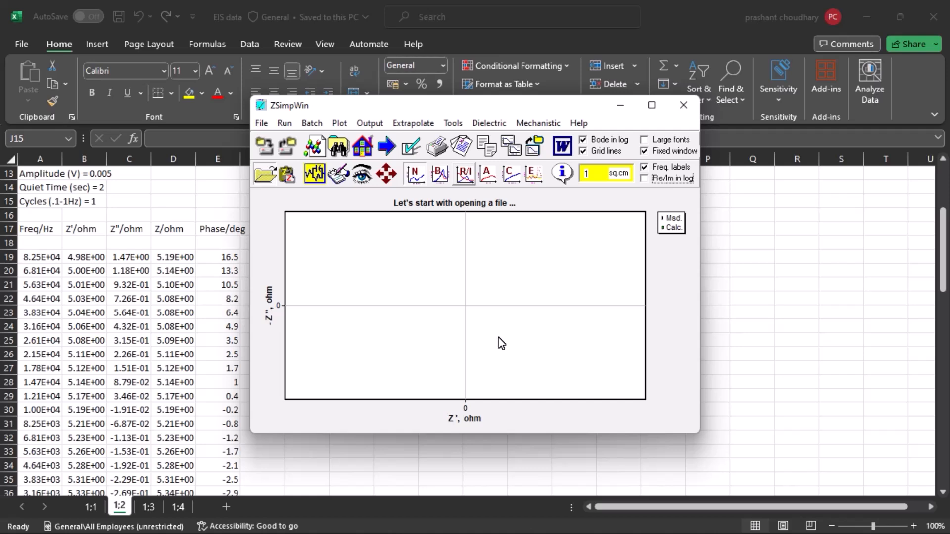
mouse_move(493, 306)
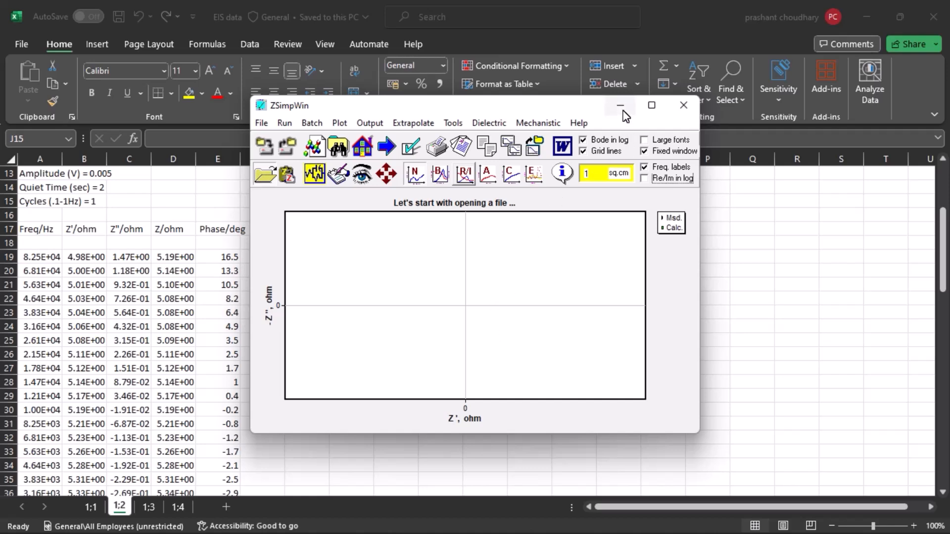
mouse_move(620, 105)
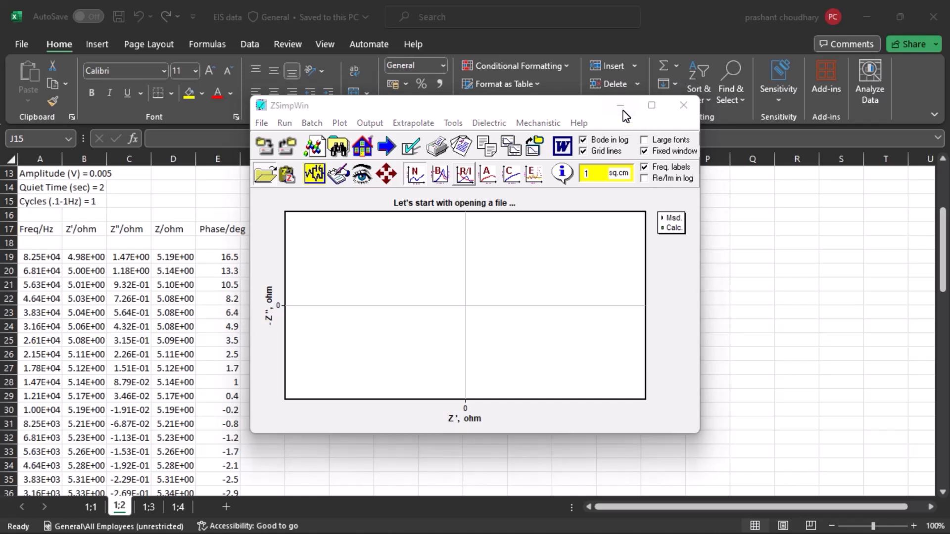
- Minimize ZSimpWin and select the Freq, Z' and Z'' data in columns A–C
click(683, 105)
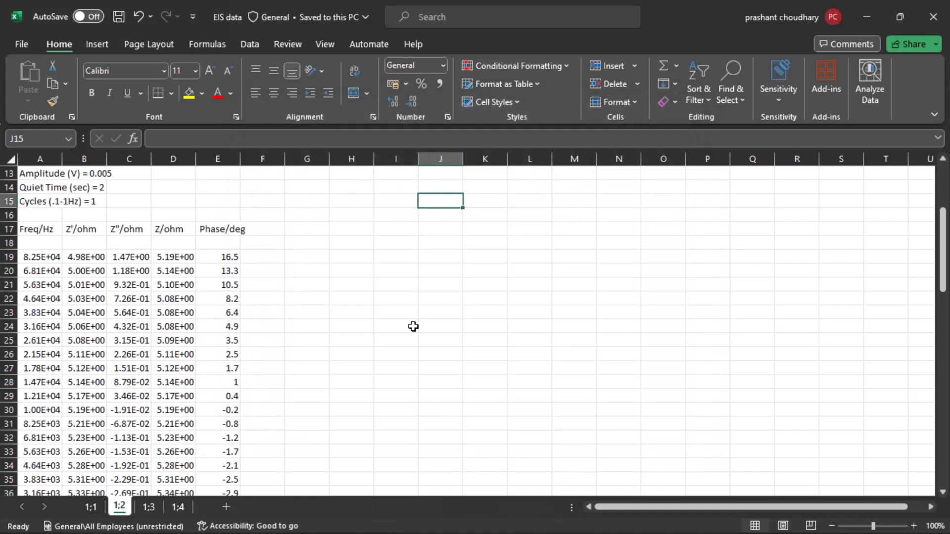
mouse_move(254, 254)
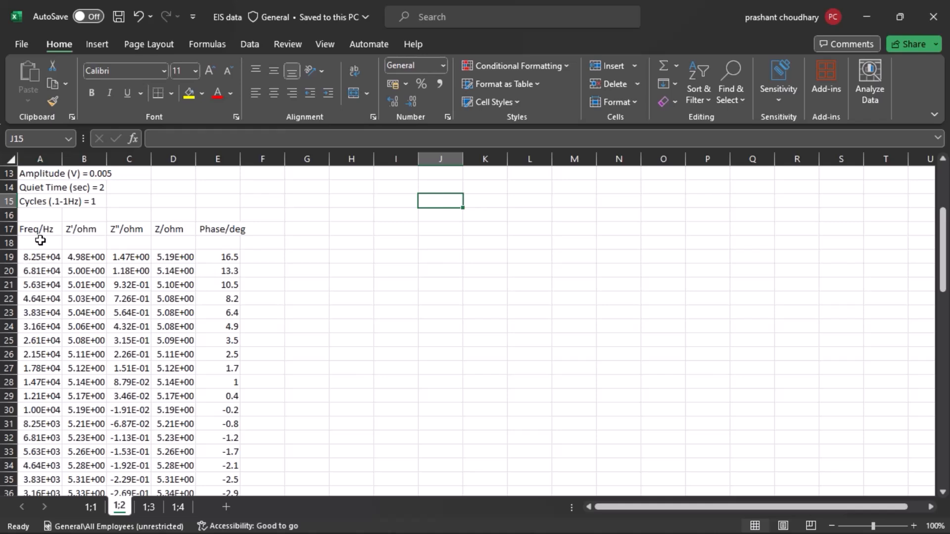
drag(40, 256, 40, 270)
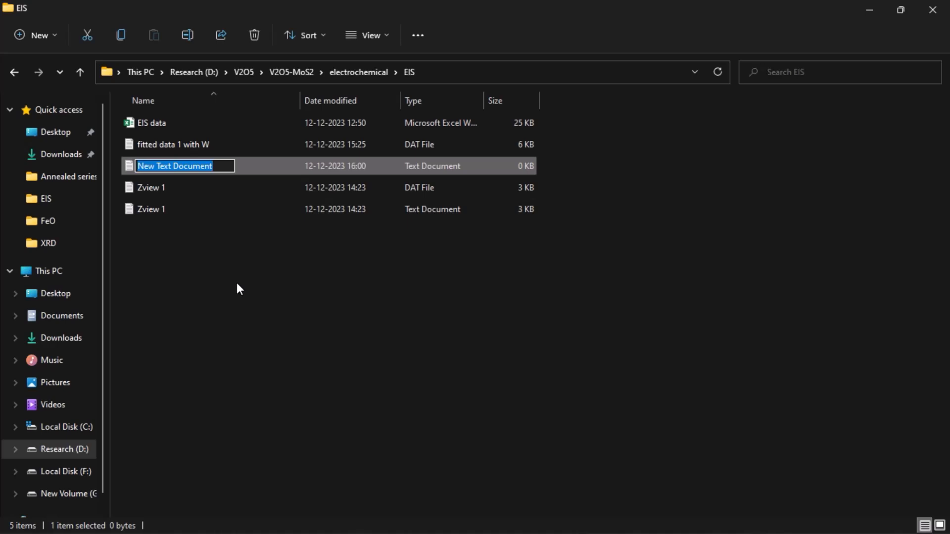
- Name the new text document '2nd' and open it in Notepad
text(2)
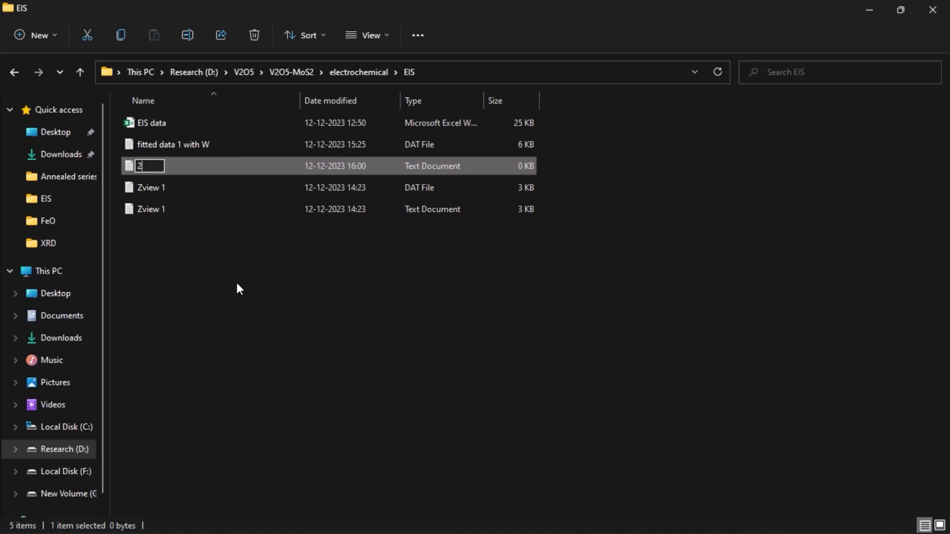
text(nd)
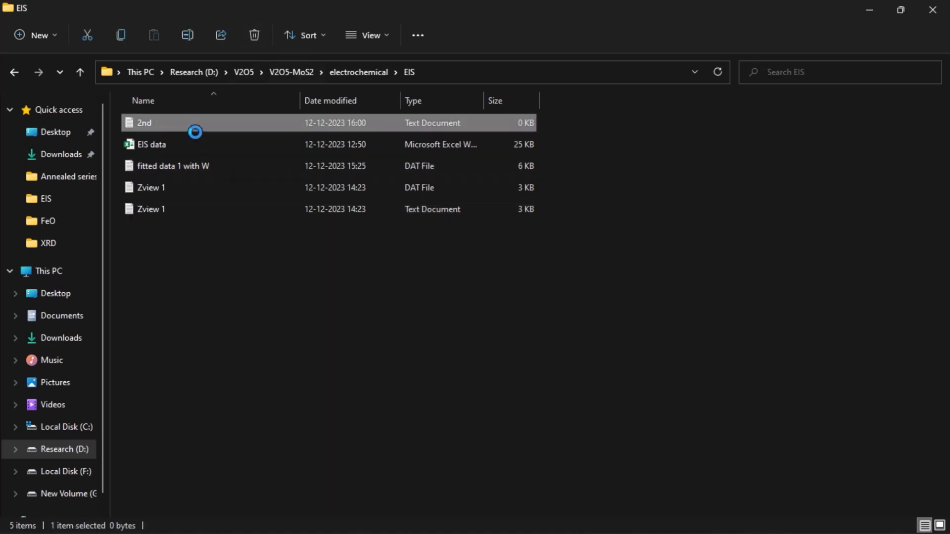
double_click(143, 122)
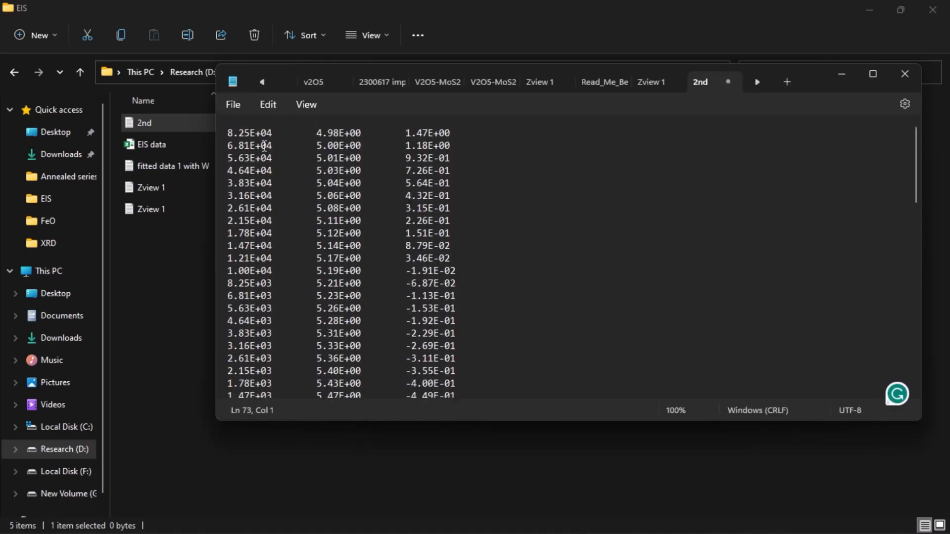
- Save the pasted data as 2nd.dat using All files type, then minimize Notepad
click(232, 104)
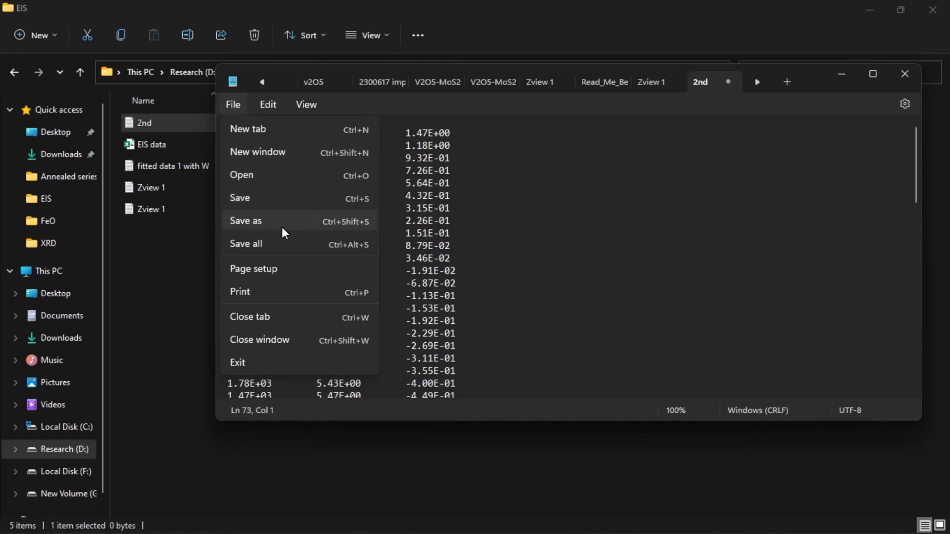
click(245, 221)
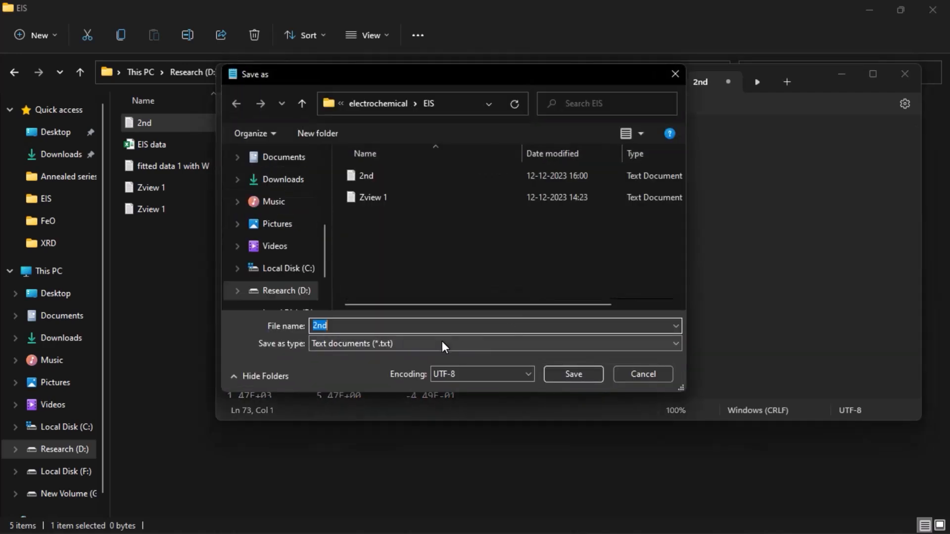
click(493, 343)
text(.dat)
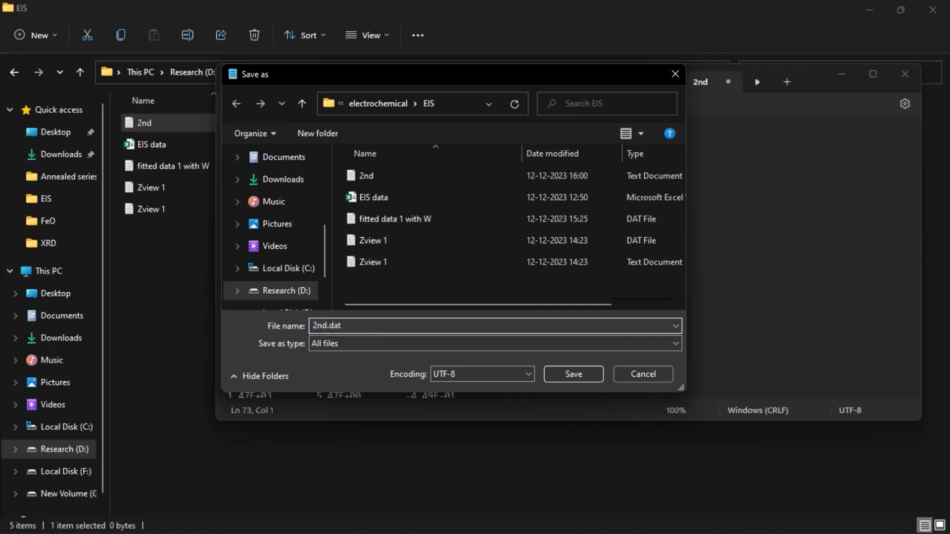
click(571, 374)
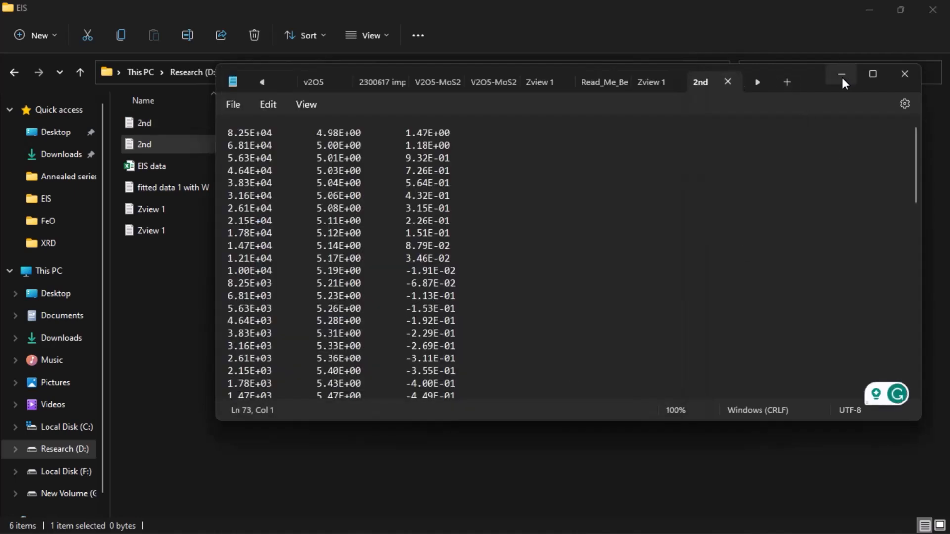
click(842, 73)
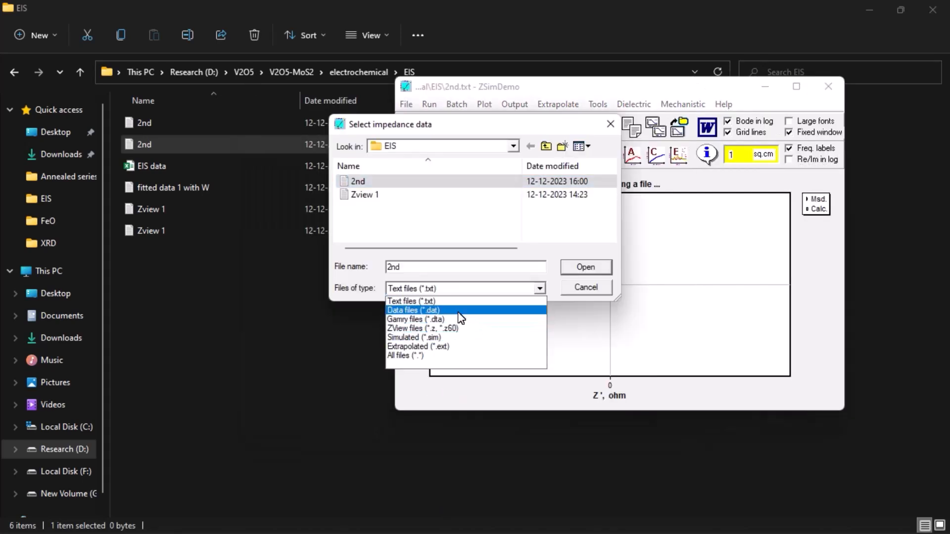
- Open 2nd.dat from the Data files (*.dat) list and maximize the ZSimpWin window
click(413, 310)
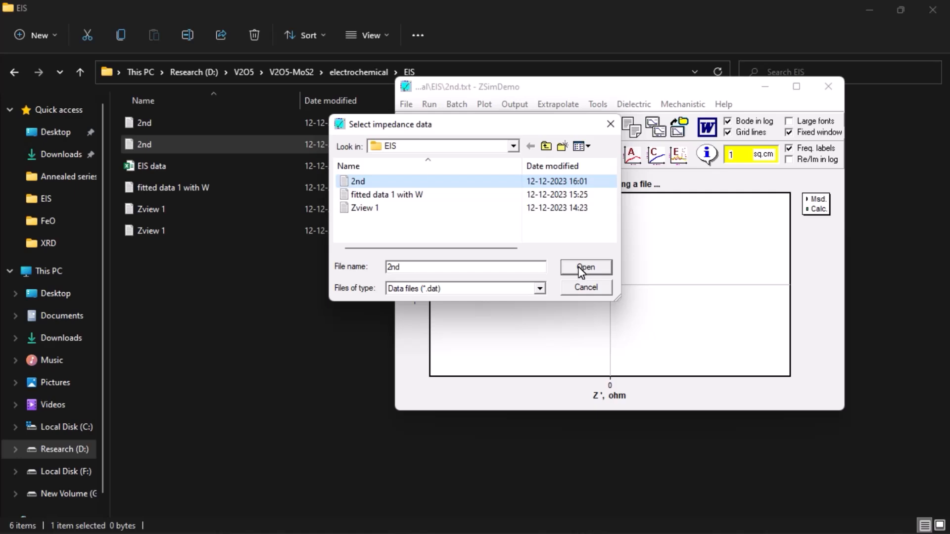
click(584, 267)
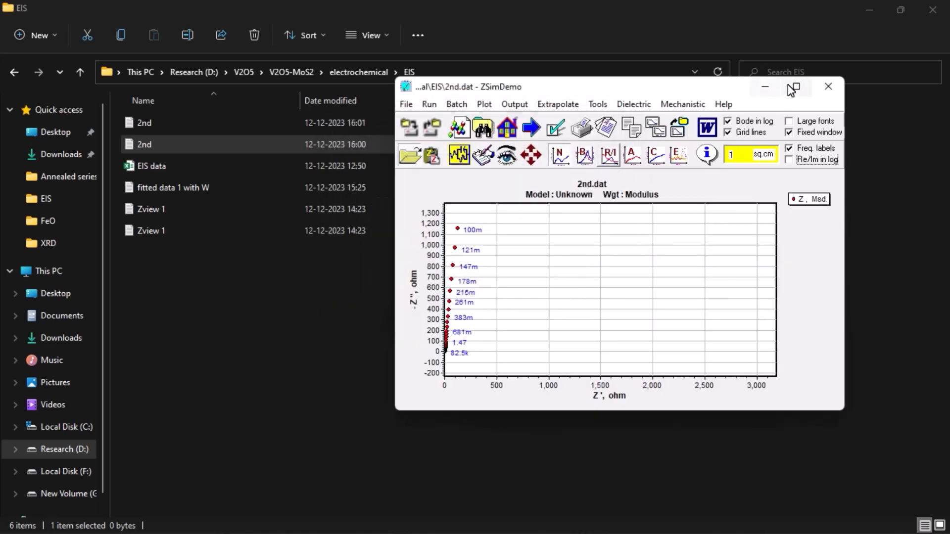
click(793, 86)
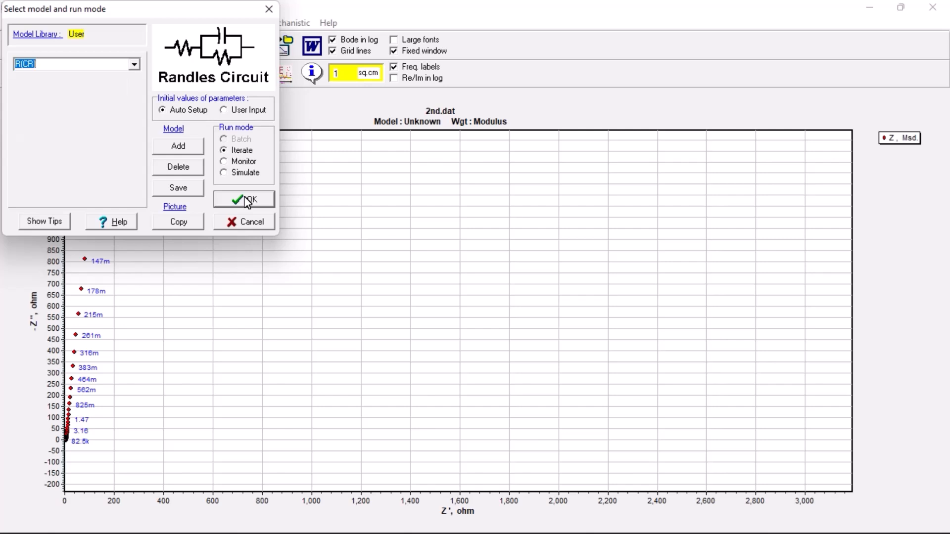
- Run the R(CR) fit (chi-squared 2.33E-02) and dismiss the save-disabled demo notice
click(244, 199)
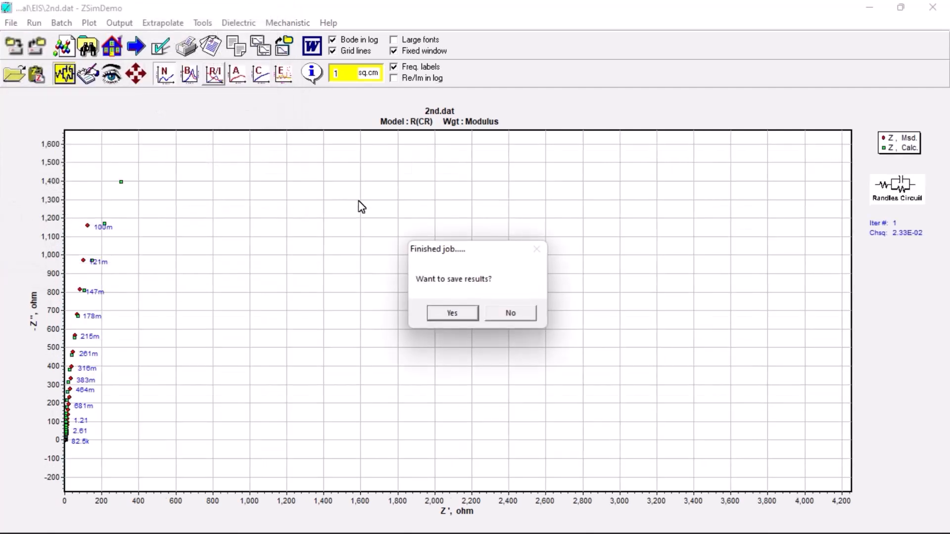
click(452, 313)
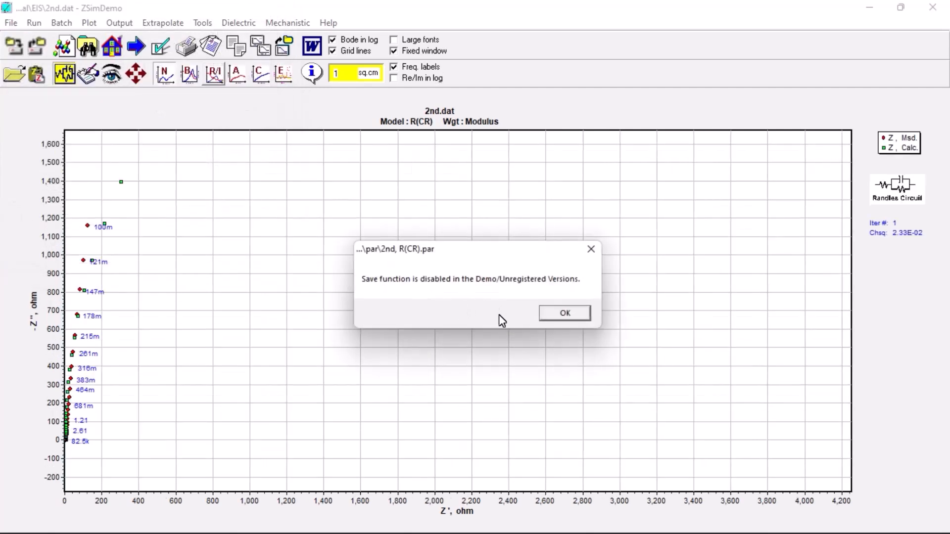
click(564, 313)
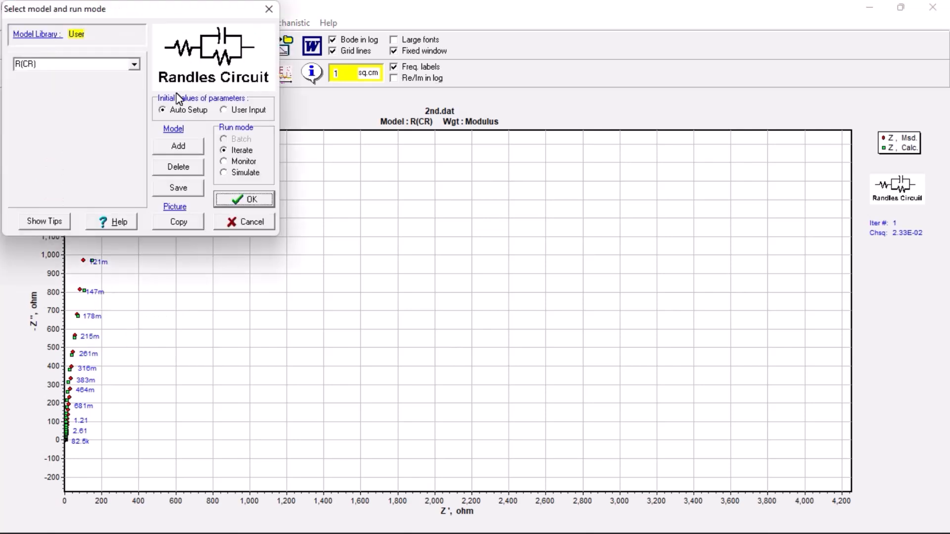
mouse_move(156, 94)
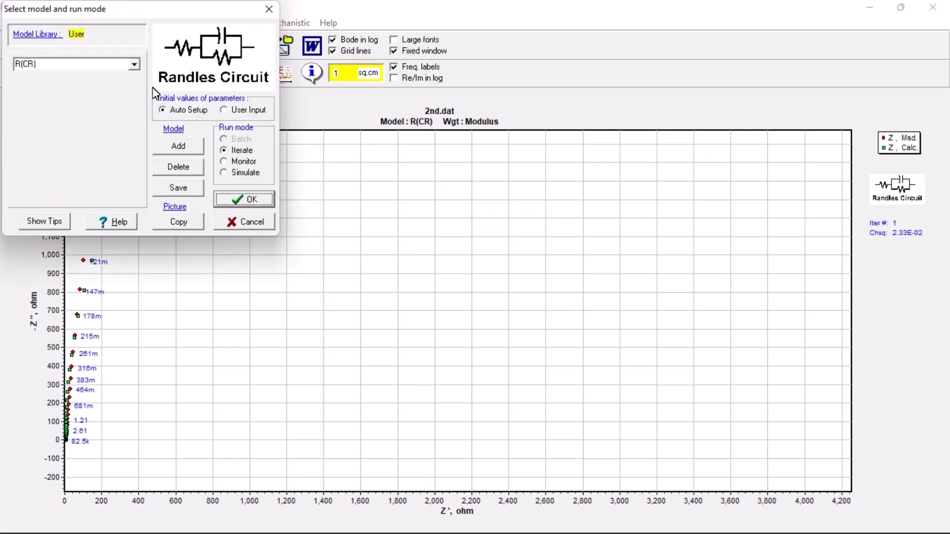
- Pick R(CR)(CR) from the model list, run the fit, and accept Finished job
click(132, 64)
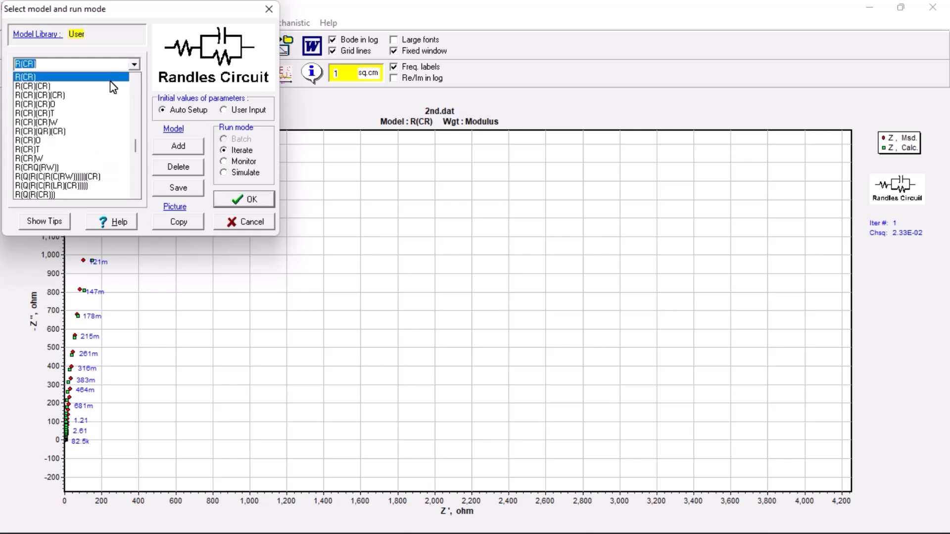
click(39, 86)
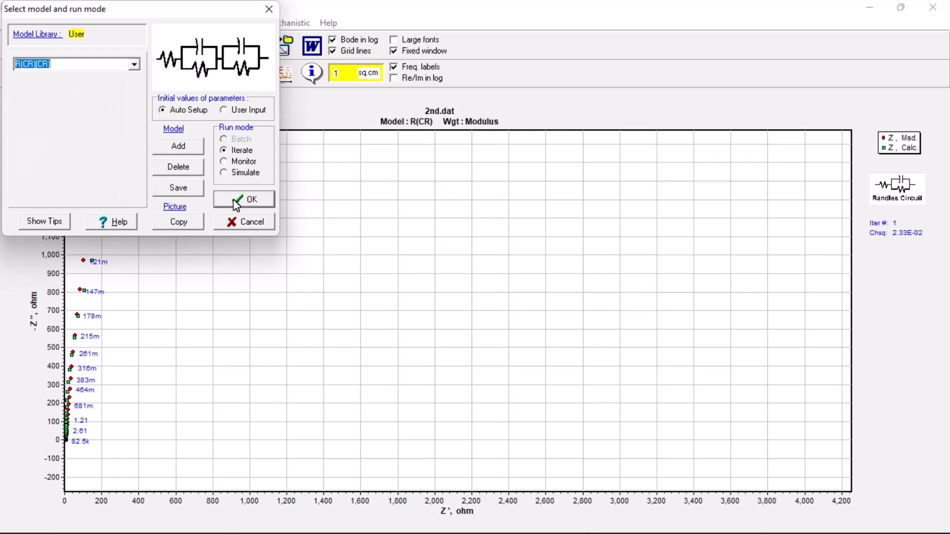
click(243, 199)
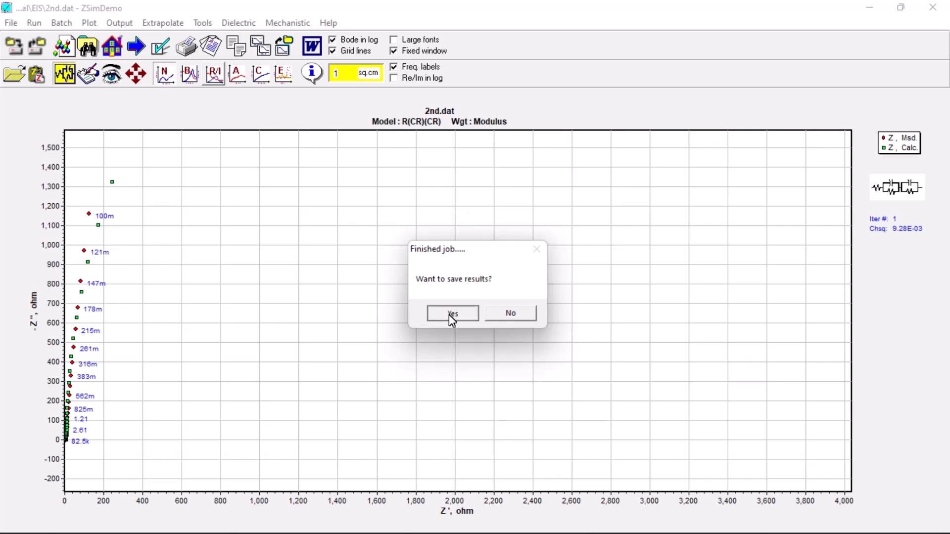
click(452, 314)
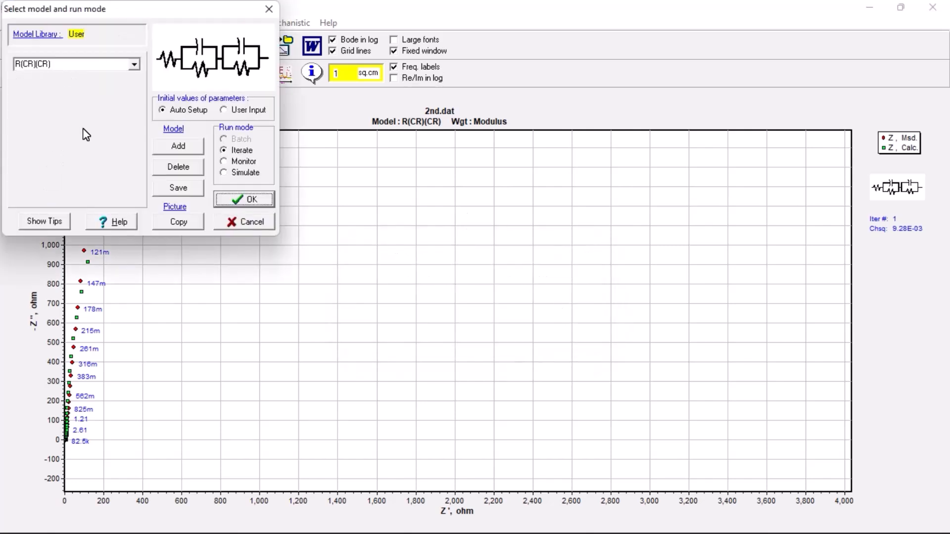
mouse_move(887, 240)
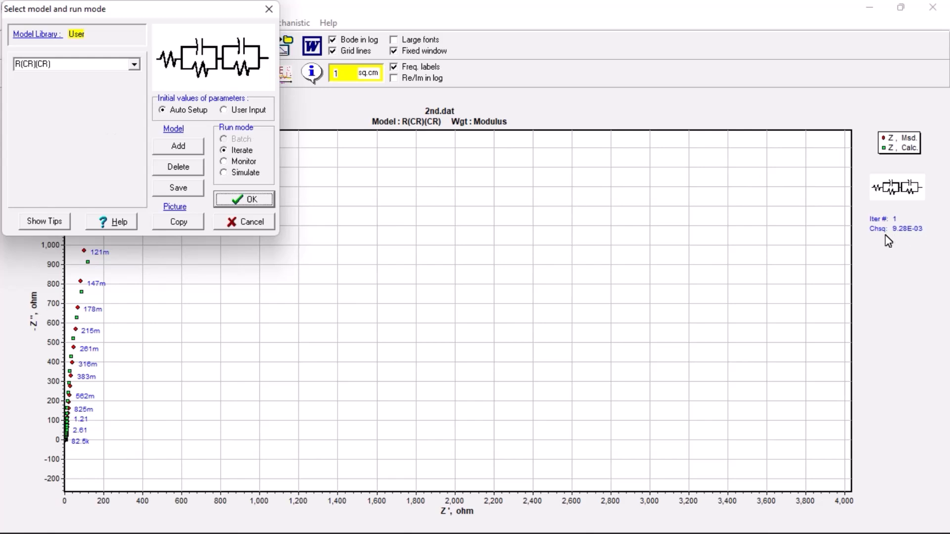
mouse_move(903, 235)
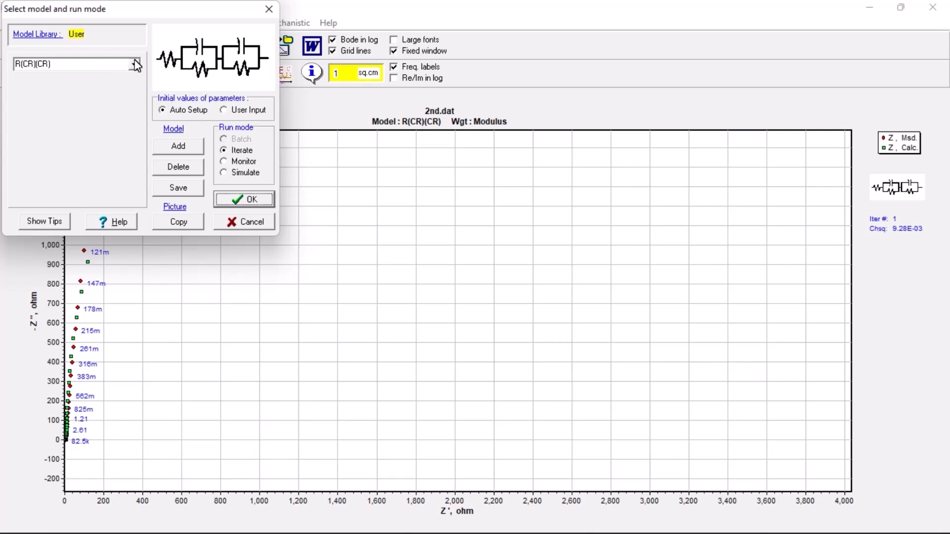
- Fit with R(CR)(CR)O for chi-squared 4.15E-03, clearing the save prompts
click(136, 64)
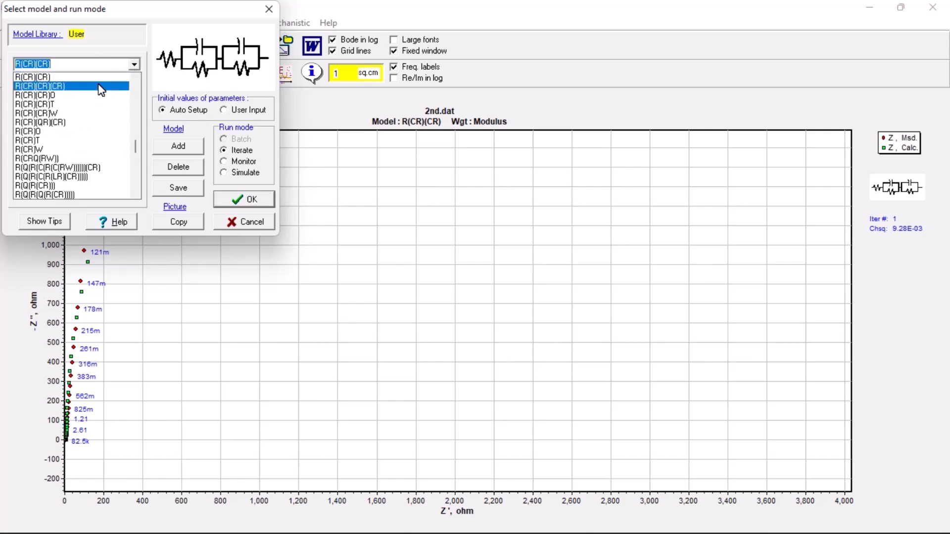
click(35, 95)
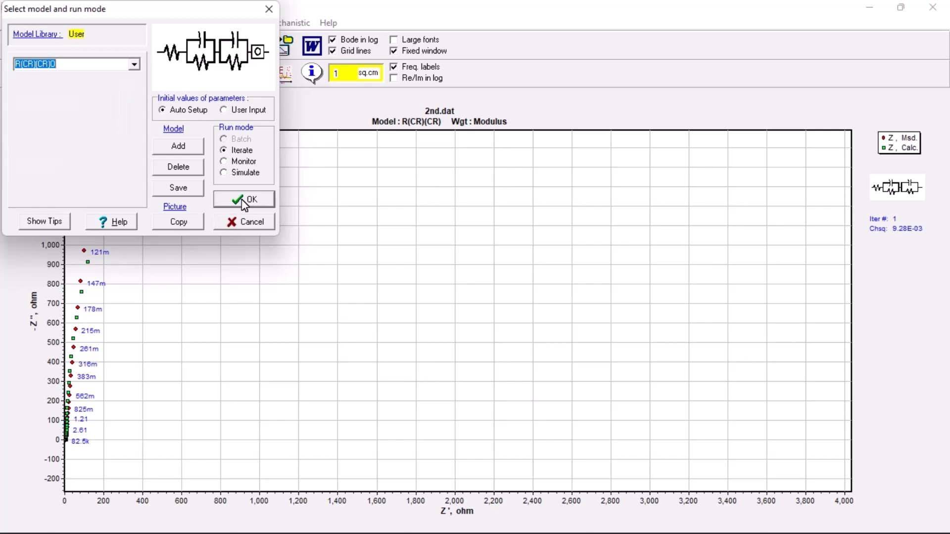
click(244, 199)
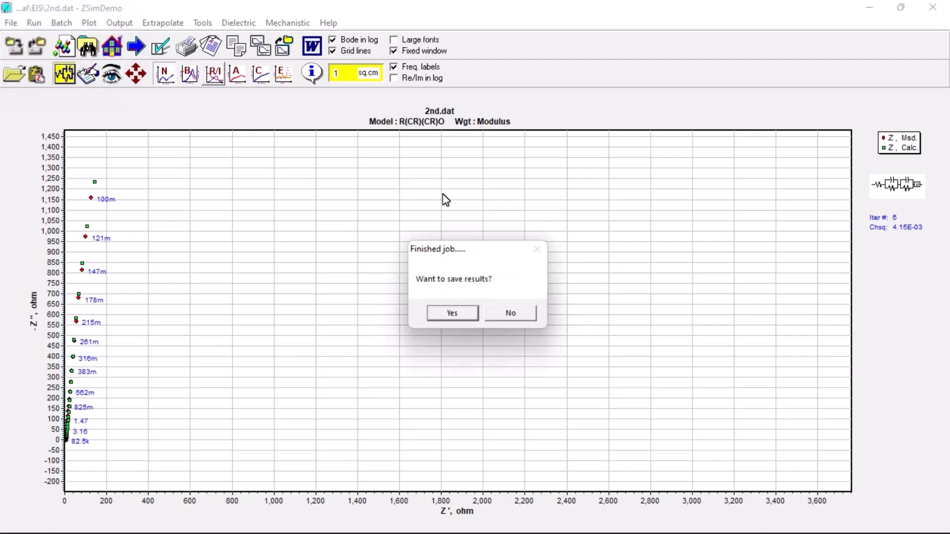
click(452, 313)
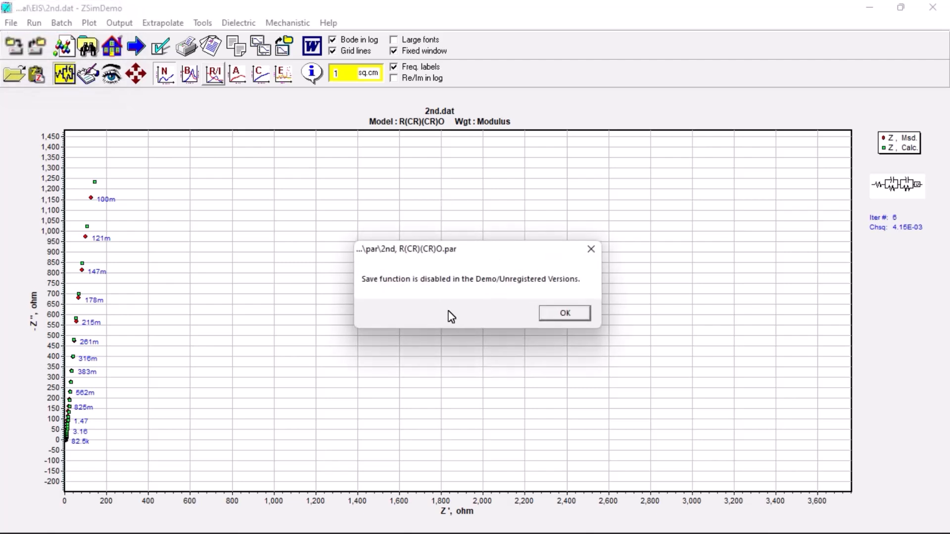
click(564, 313)
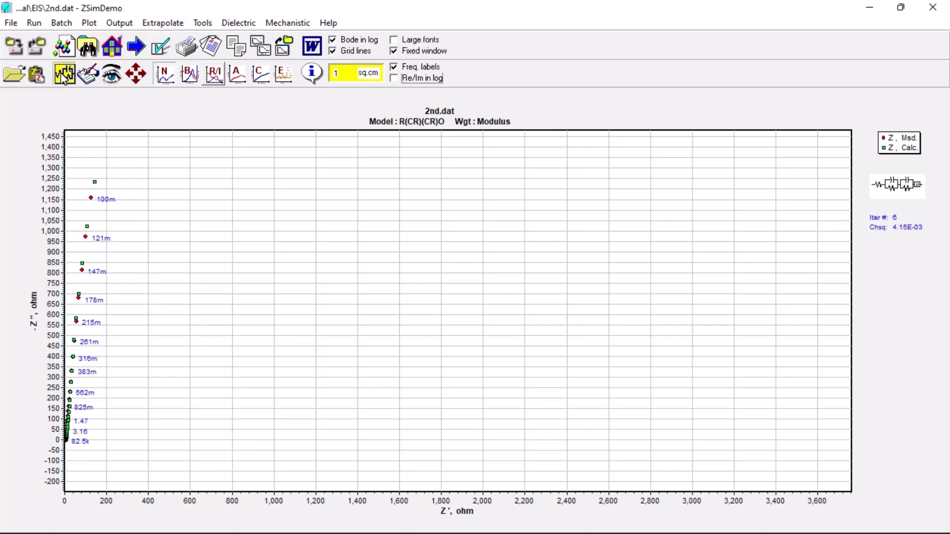
click(63, 73)
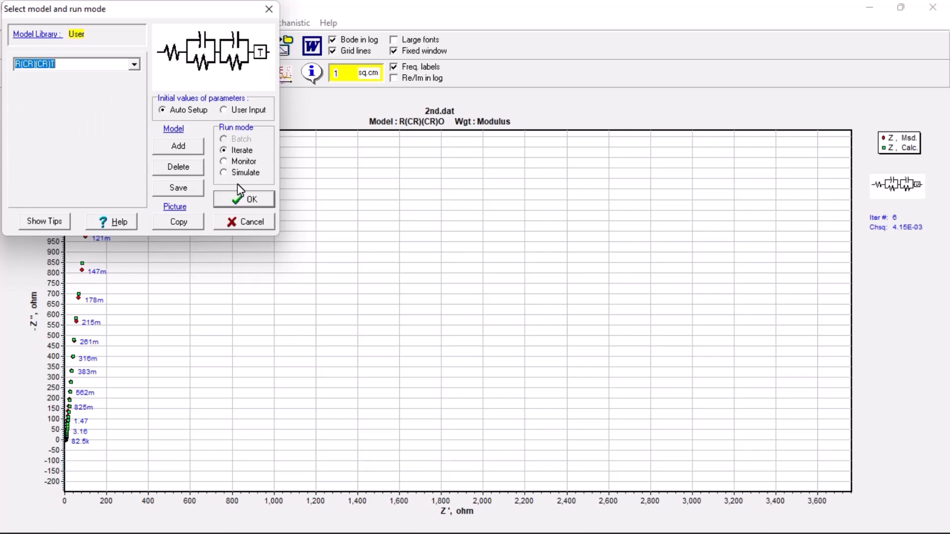
- Fit with R(CR)(CR)T for chi-squared 4.26E-03, clearing the save prompts
click(250, 199)
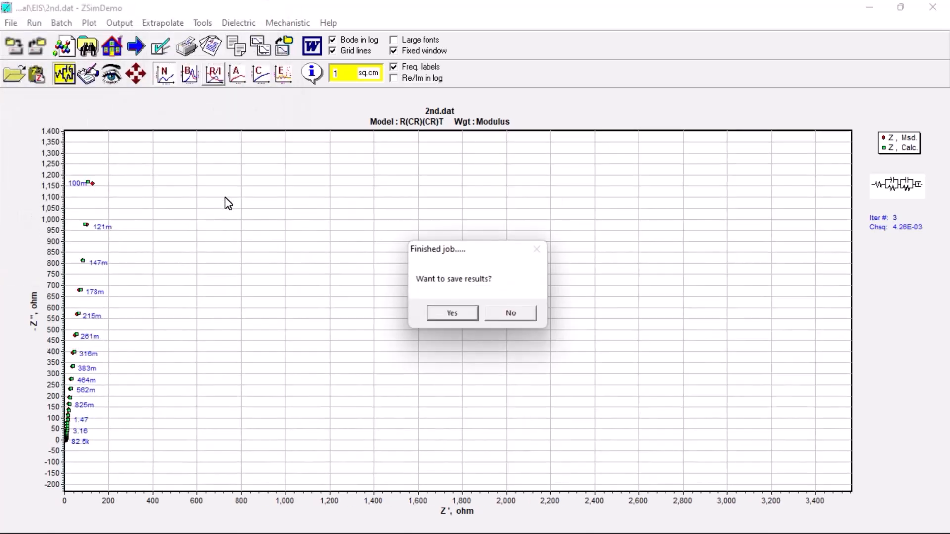
click(451, 313)
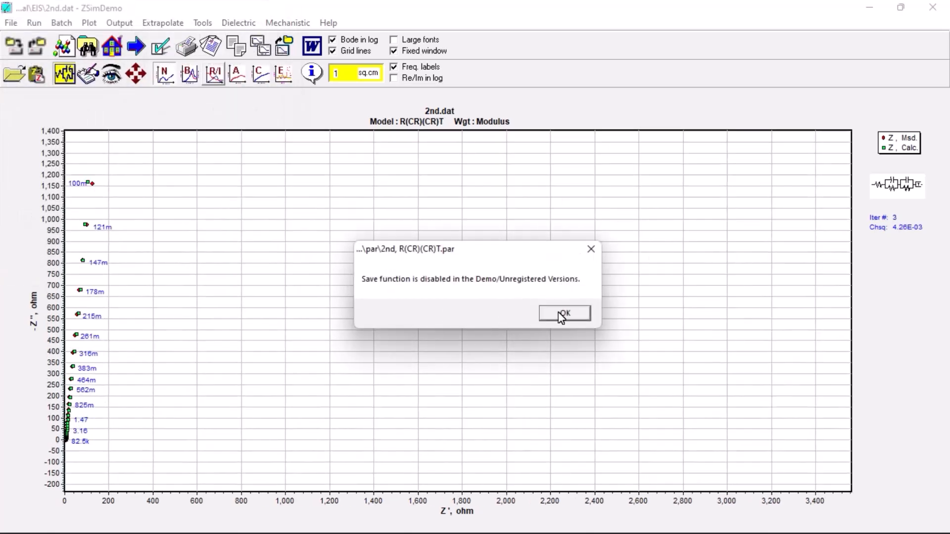
click(563, 313)
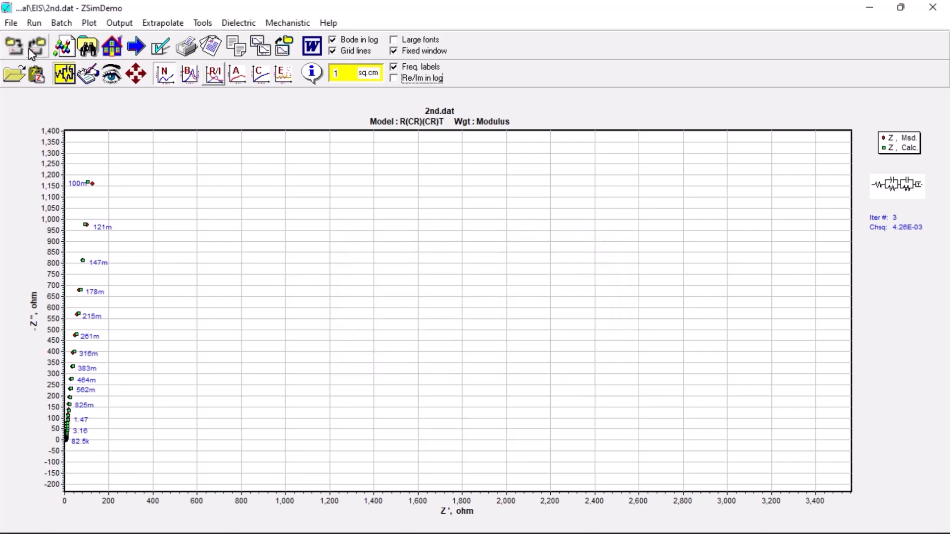
click(64, 46)
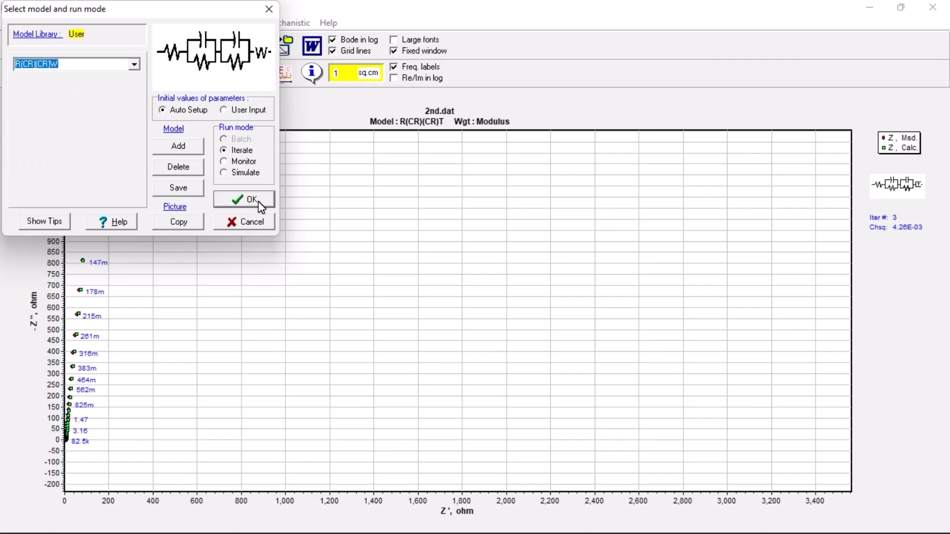
- Fit with R(CR)(CR)W for chi-squared 4.19E-03, clearing the save prompts
click(244, 199)
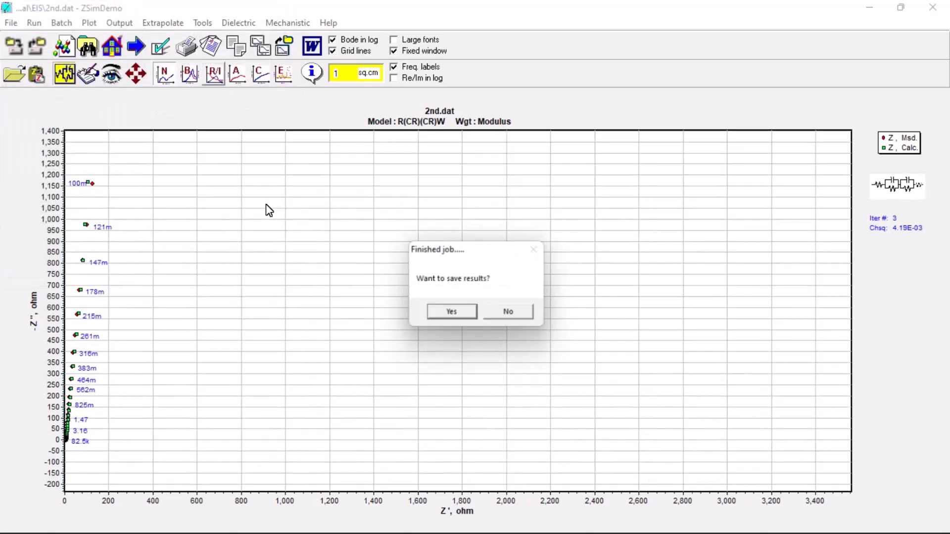
click(451, 311)
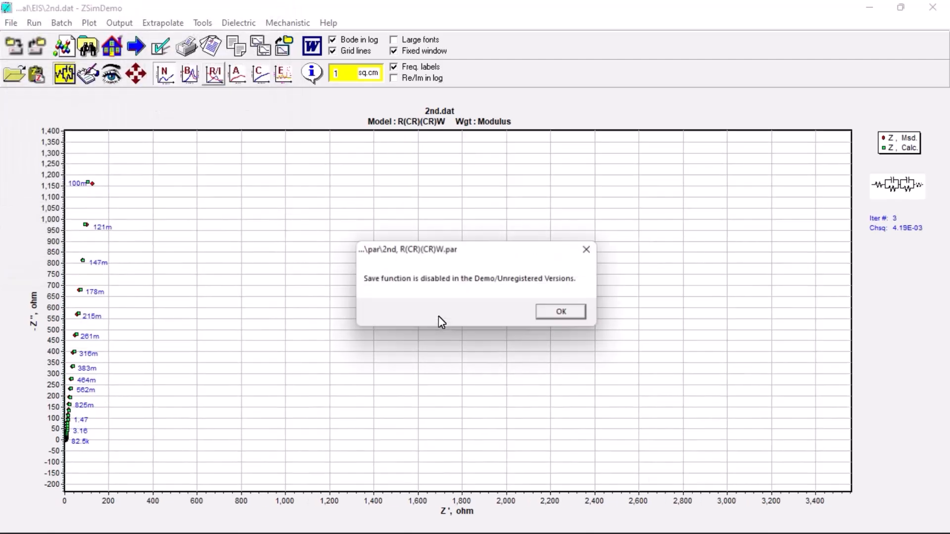
click(559, 311)
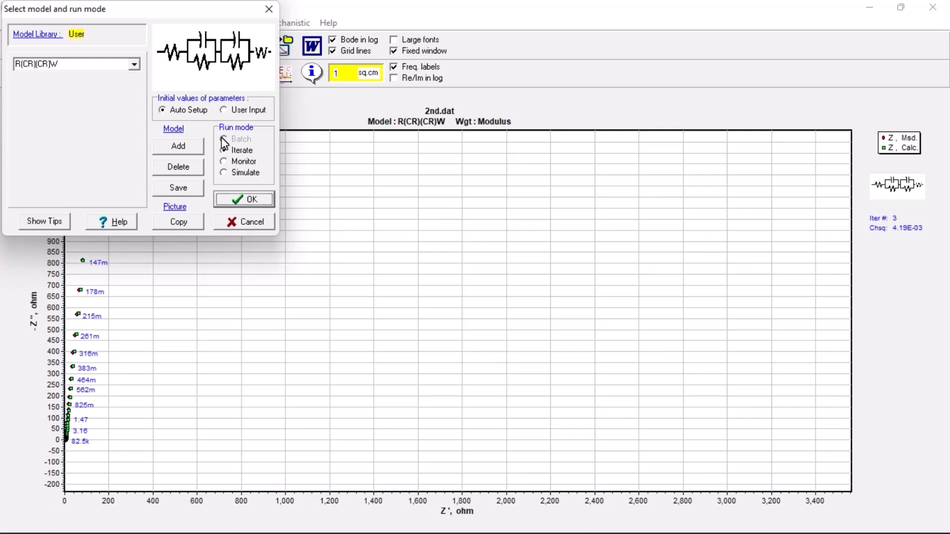
- Fit R(CR)(QR)(CR) and R(CRQ(RW)), giving chi-squared 4.59E-03 and 8.43E-03
click(225, 150)
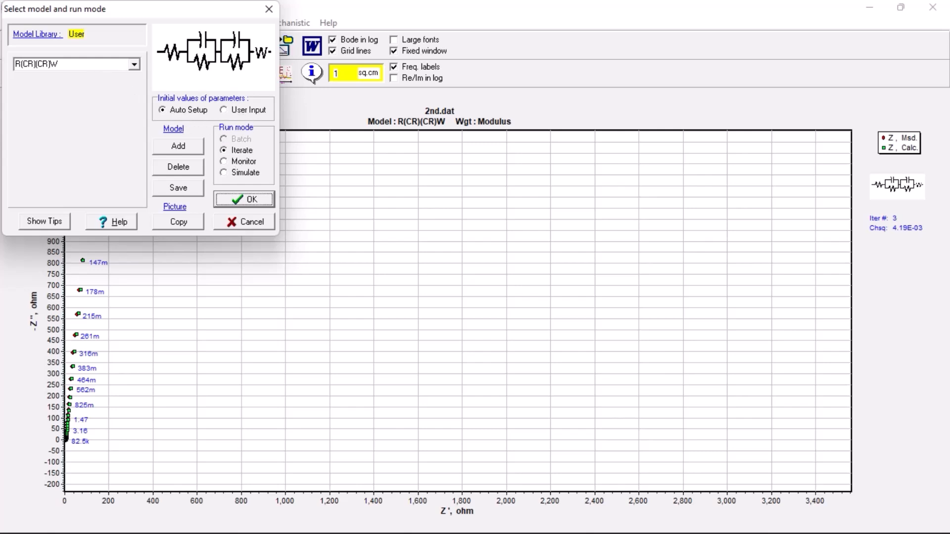
click(134, 63)
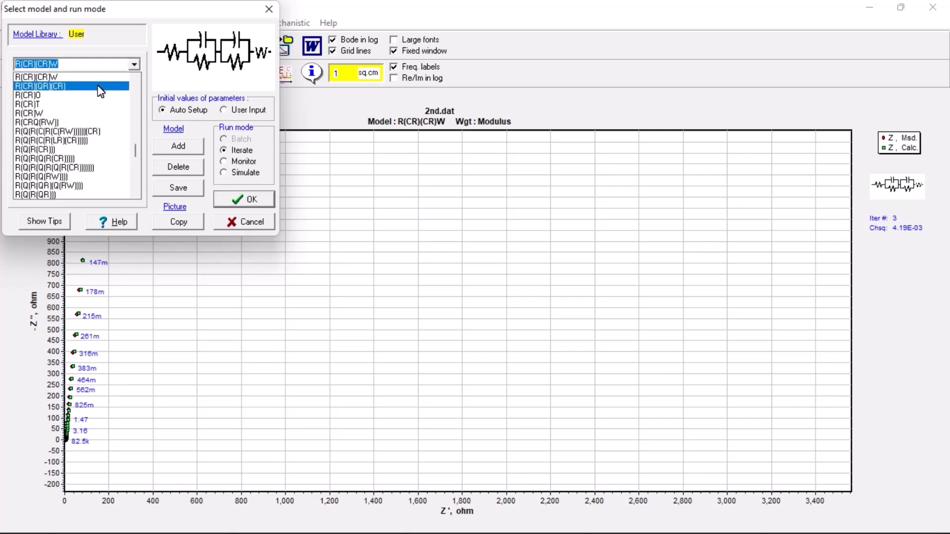
click(243, 199)
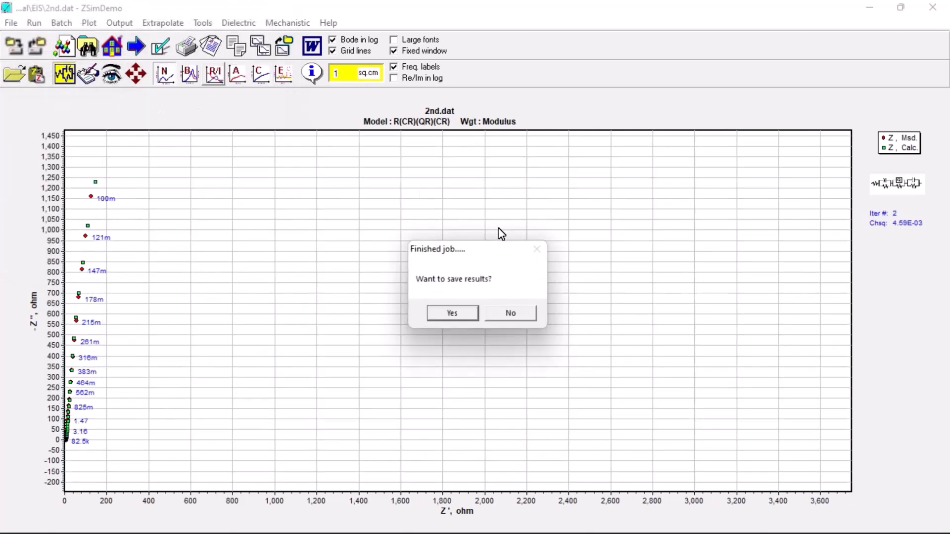
click(452, 313)
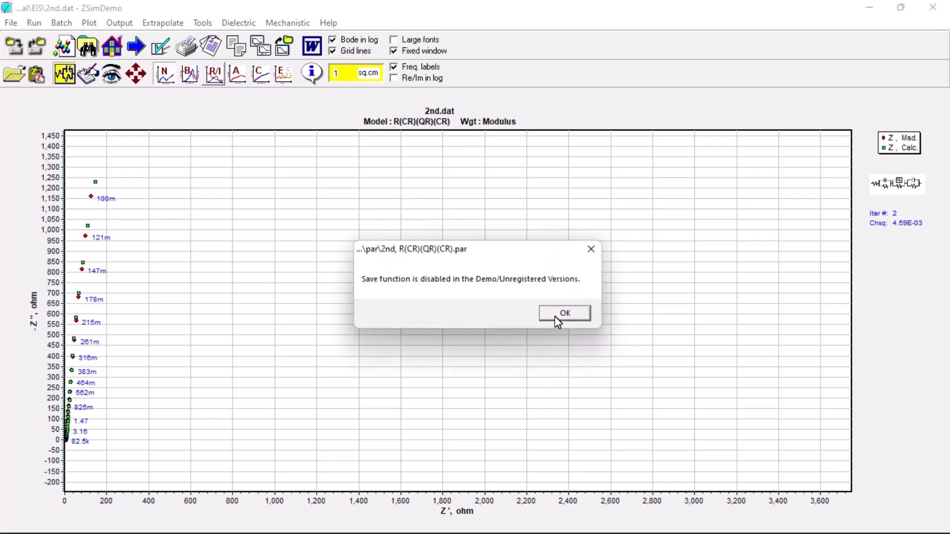
click(563, 313)
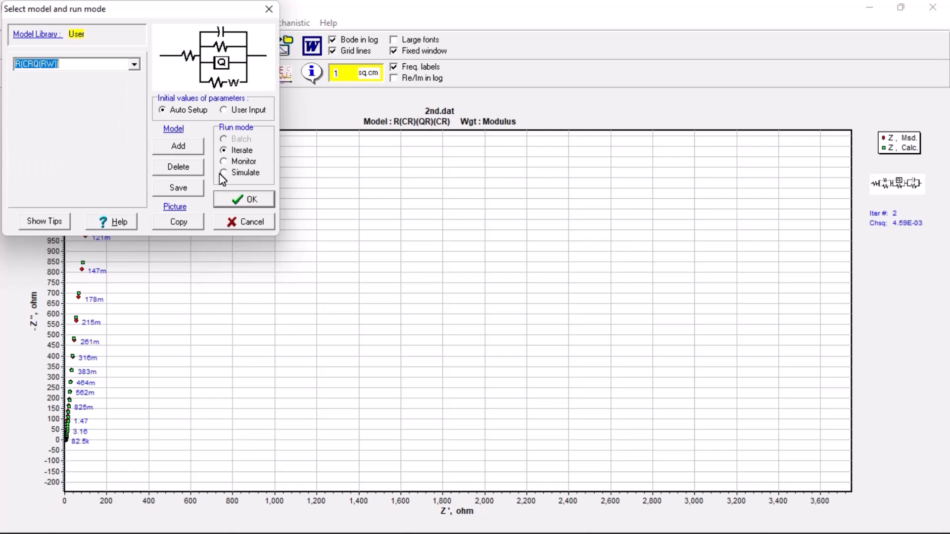
click(243, 199)
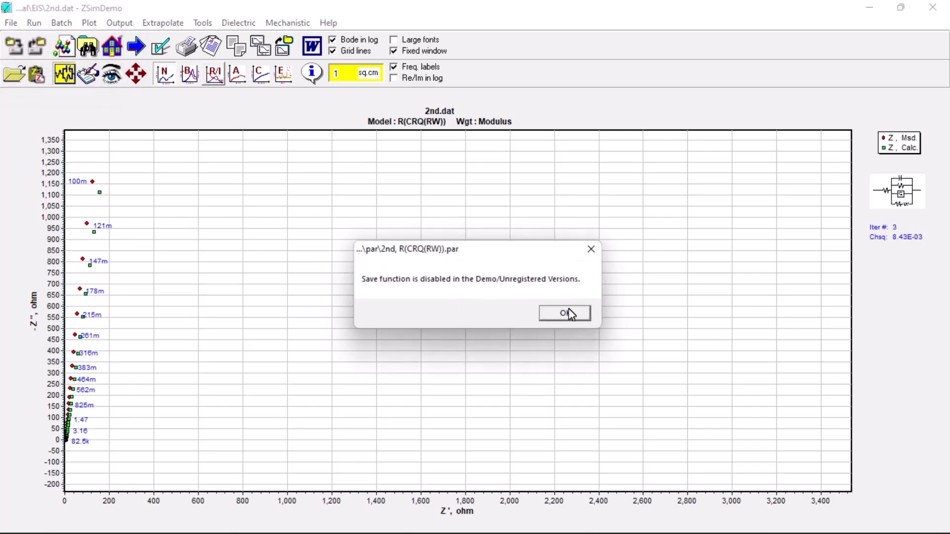
click(564, 313)
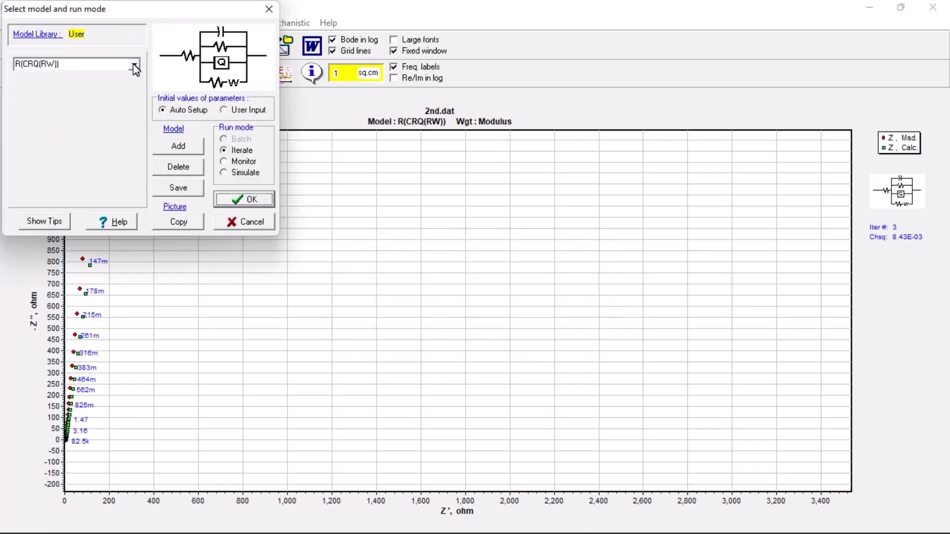
- Fit 2nd.dat with the R(Q(R(C(R(C(RW))))))(CR) model and dismiss the demo save notice
click(134, 64)
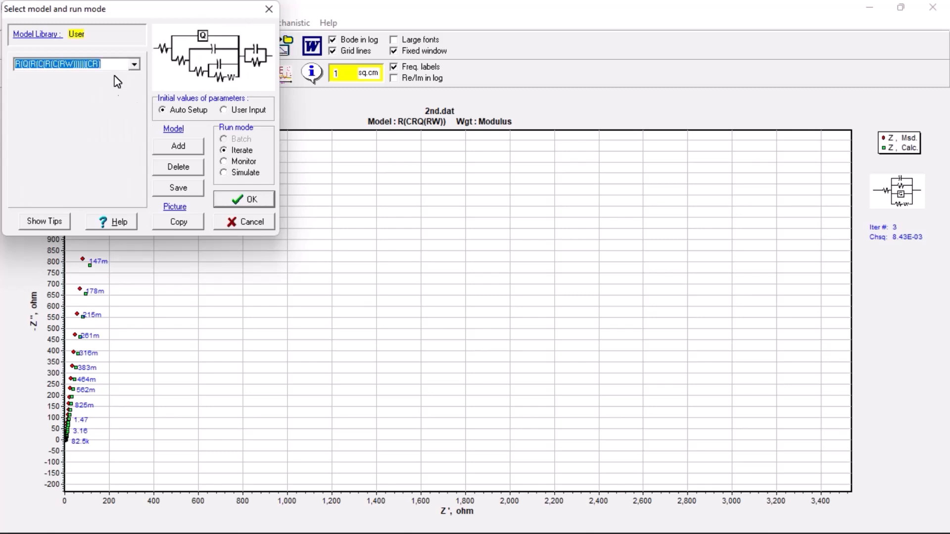
mouse_move(207, 195)
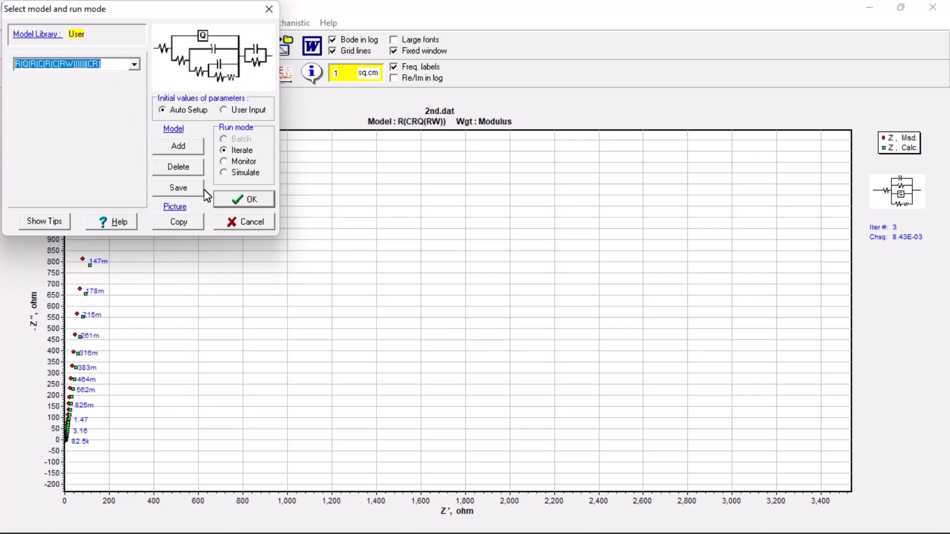
click(243, 199)
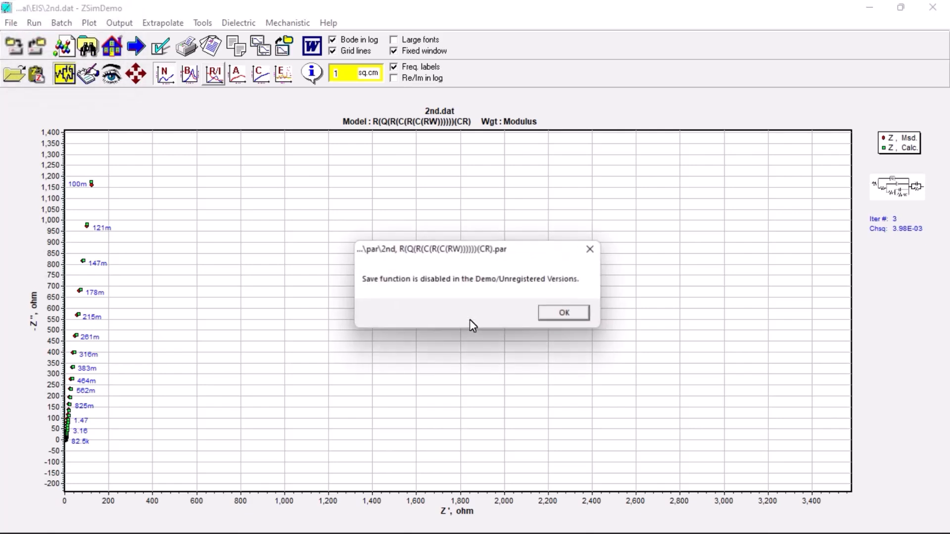
click(562, 313)
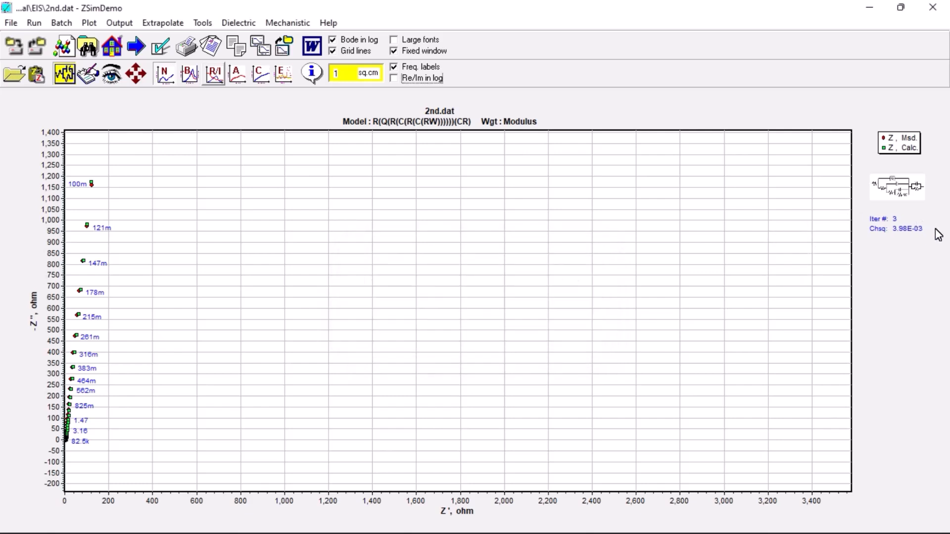
mouse_move(917, 238)
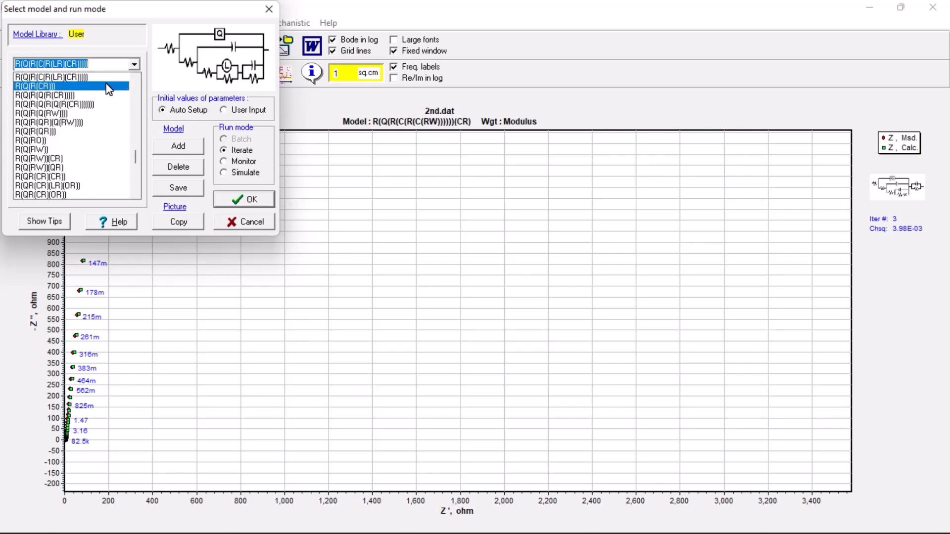
- Run the R(Q(R(C(R(LR)(CR))))) fit (chi-squared 4.40E-03), then pick R(CR)(CR)W from the library
click(243, 199)
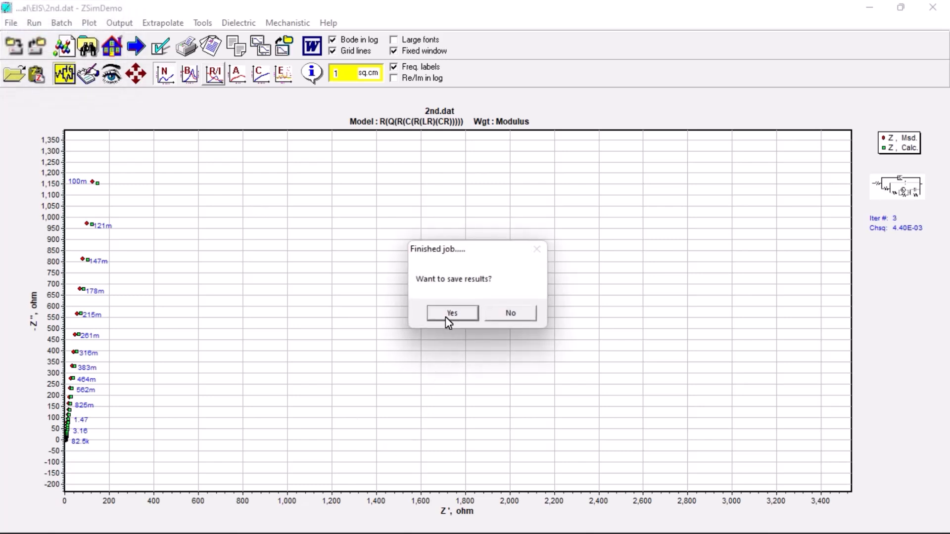
click(452, 313)
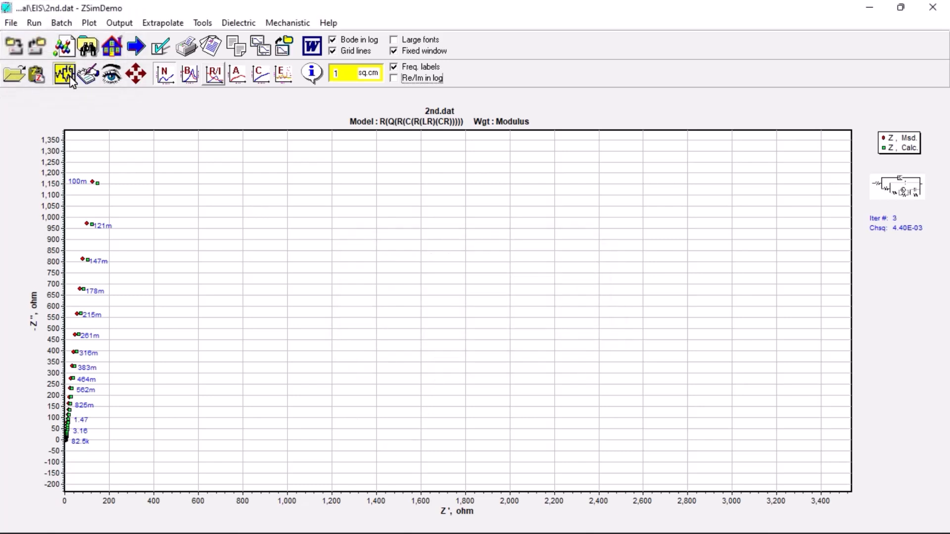
click(63, 73)
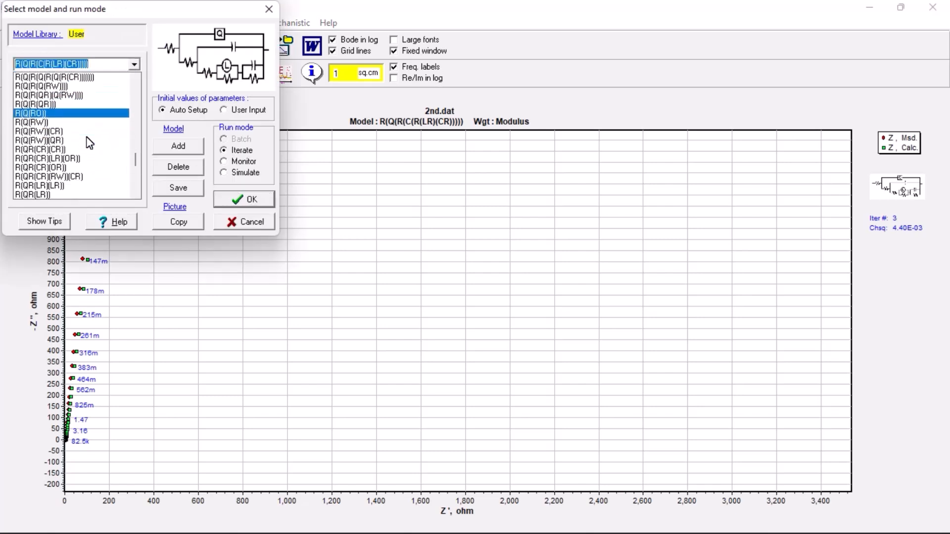
scroll(down, 3)
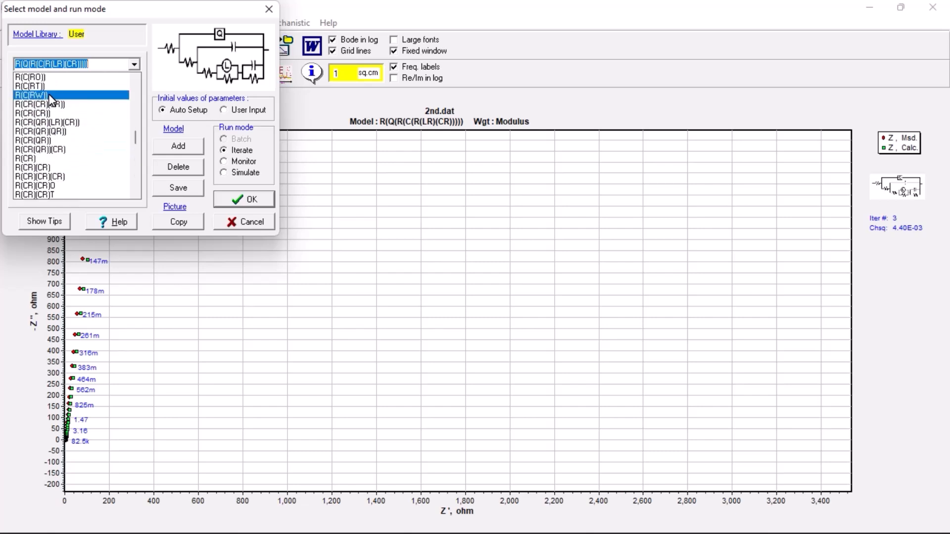
click(30, 95)
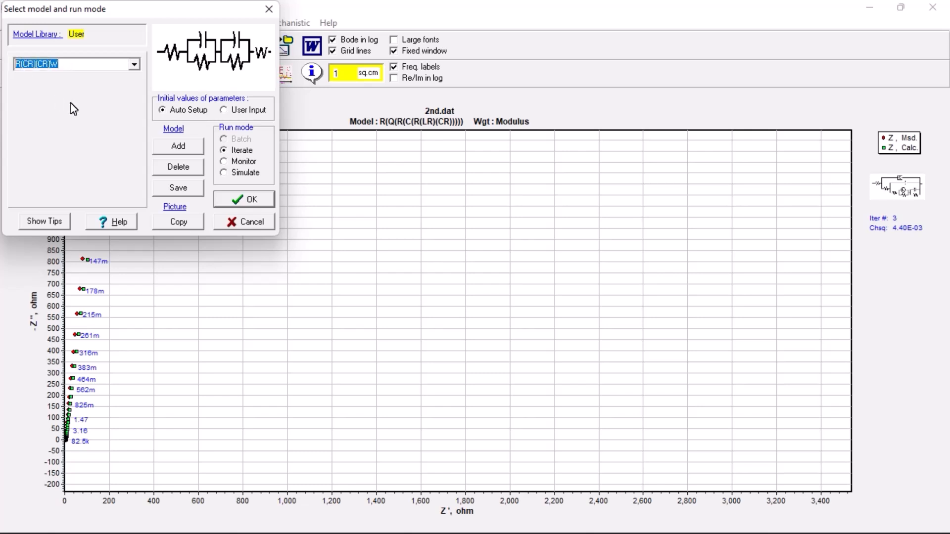
- Fit R(CR)(CR)W (chi-squared 4.19E-03) without saving, then rerun it in Monitor mode
click(243, 199)
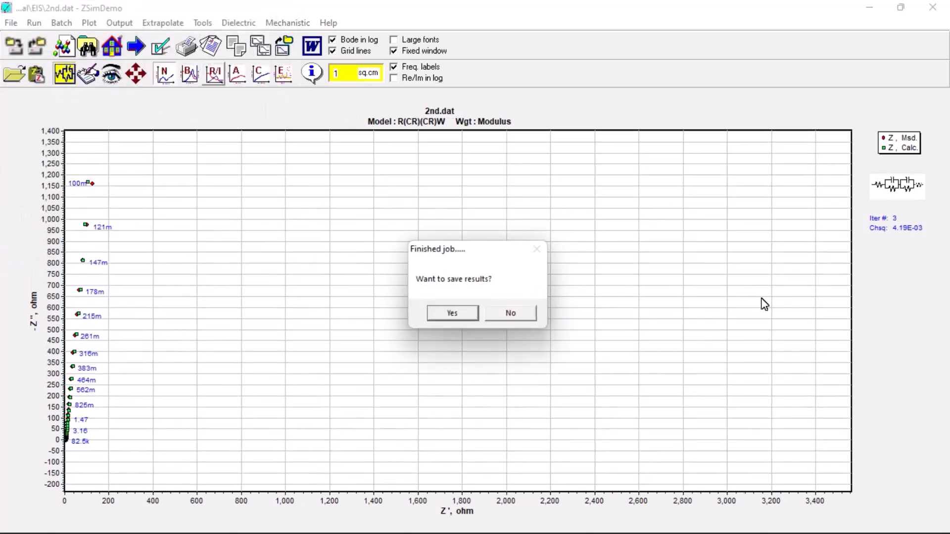
click(510, 313)
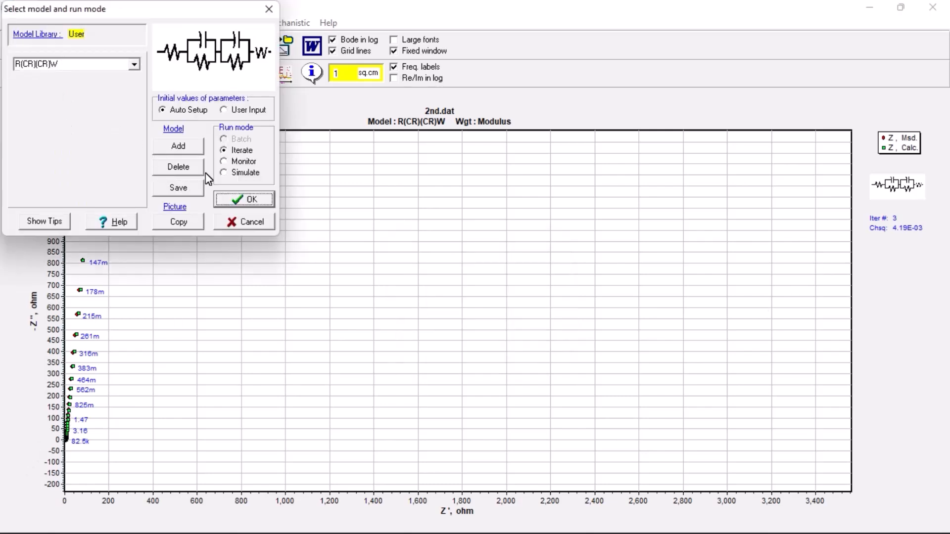
click(224, 161)
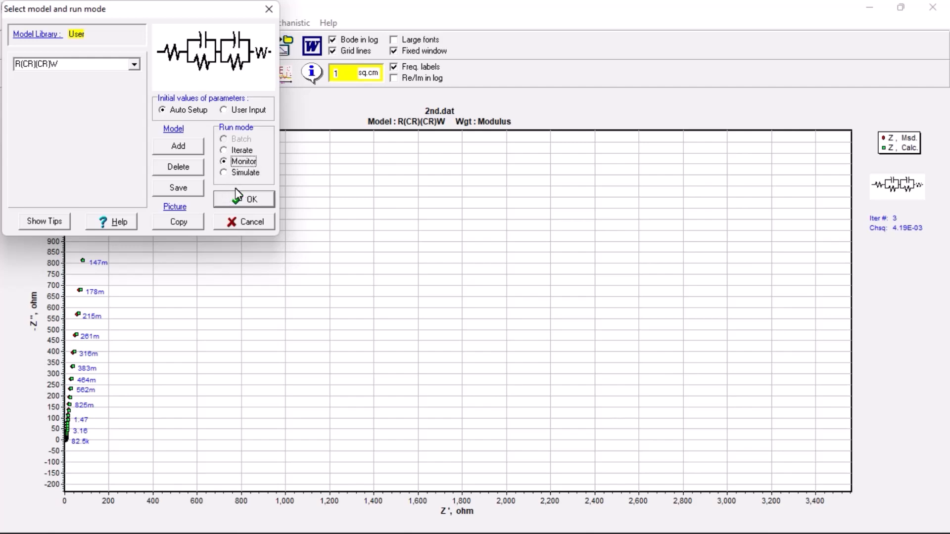
click(243, 198)
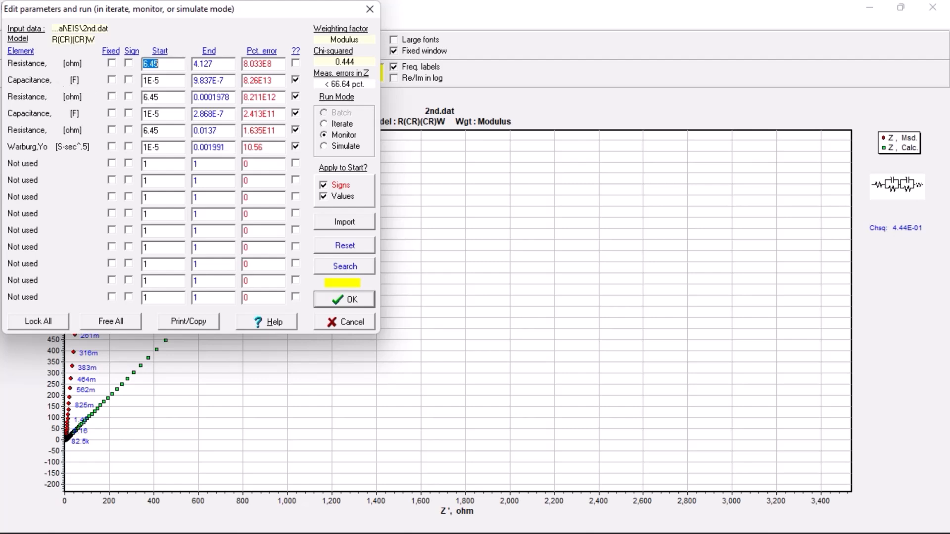
- Check the fitted End values for the resistances and capacitance, then complete the monitored run
click(209, 64)
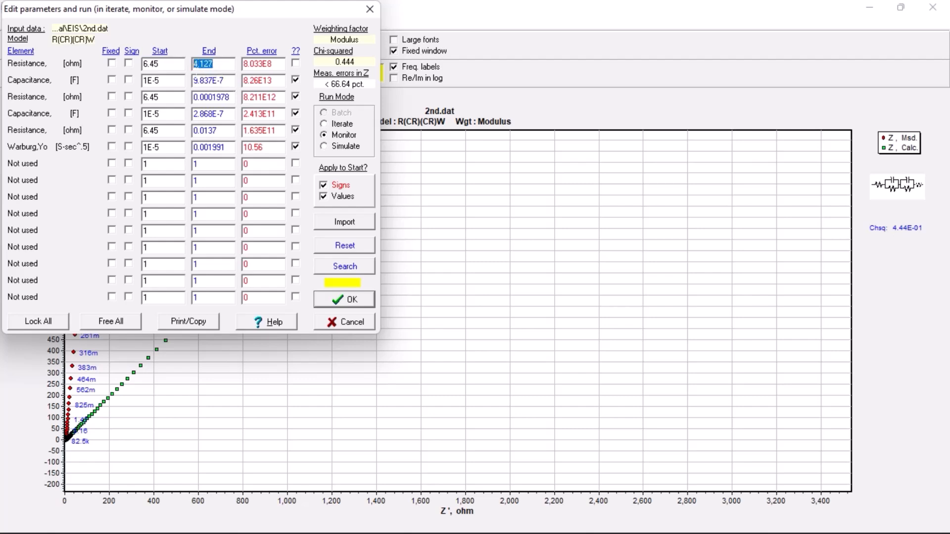
mouse_move(33, 106)
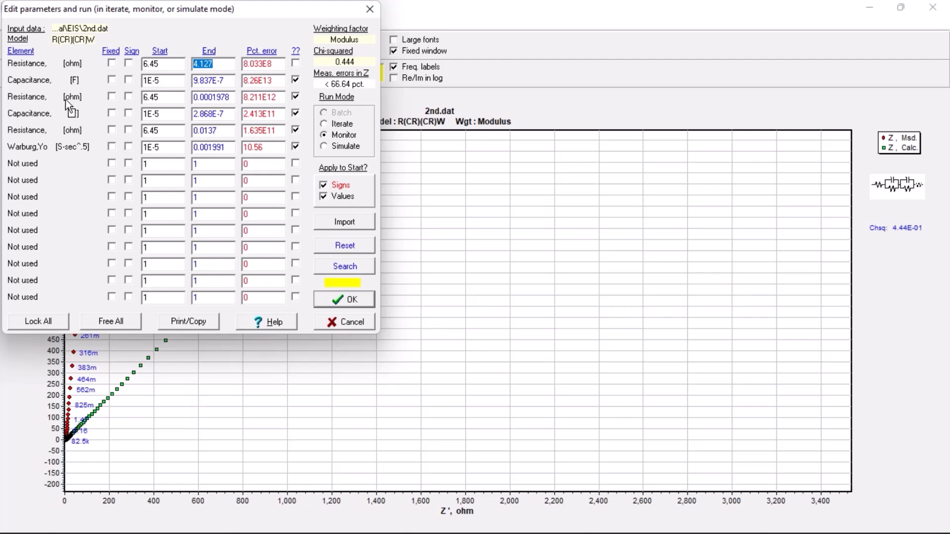
click(213, 97)
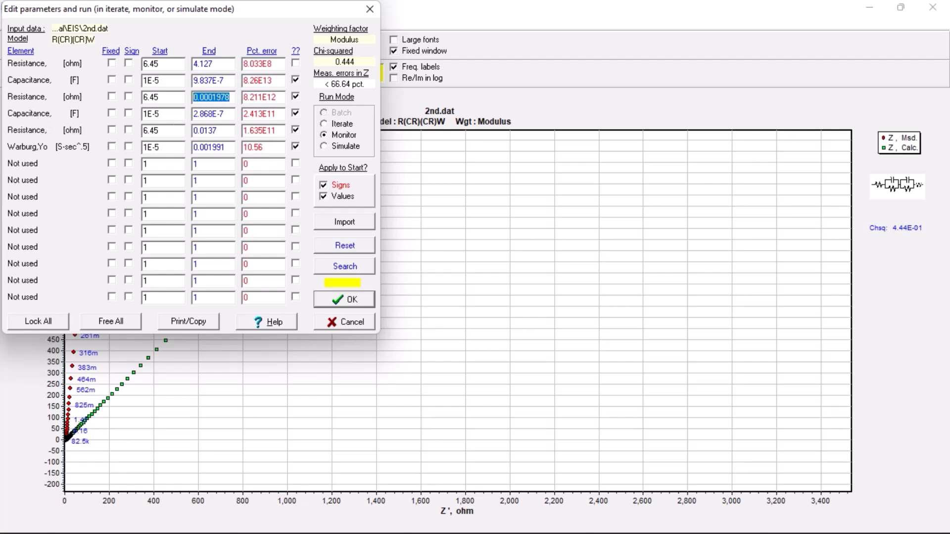
click(212, 114)
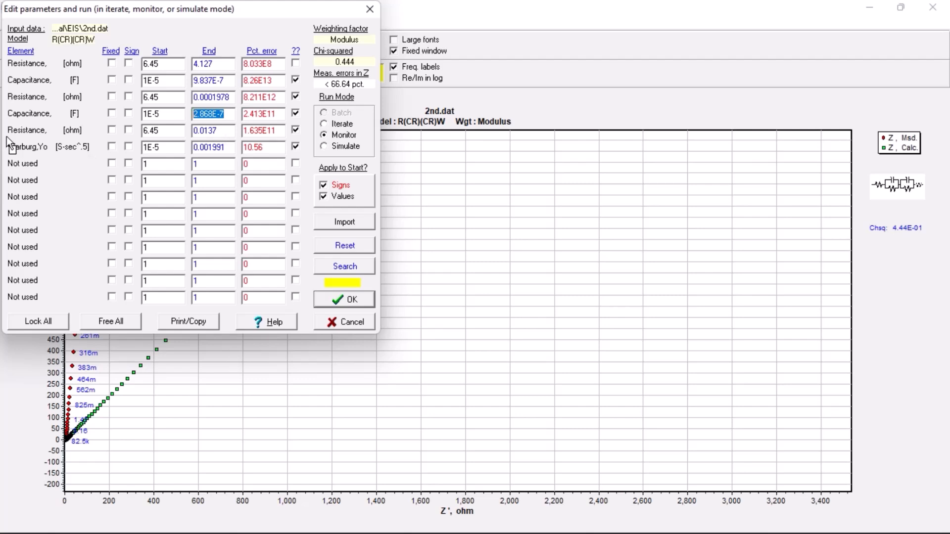
click(210, 130)
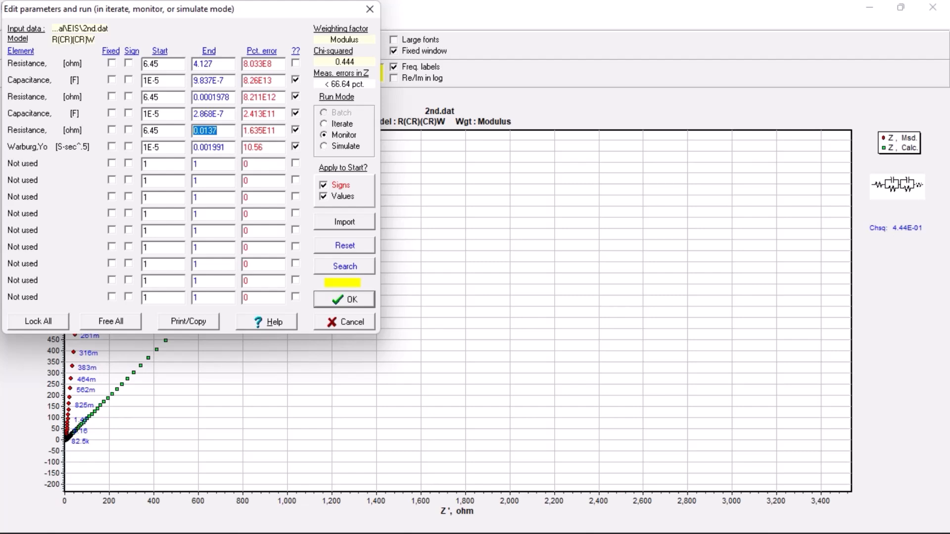
click(210, 148)
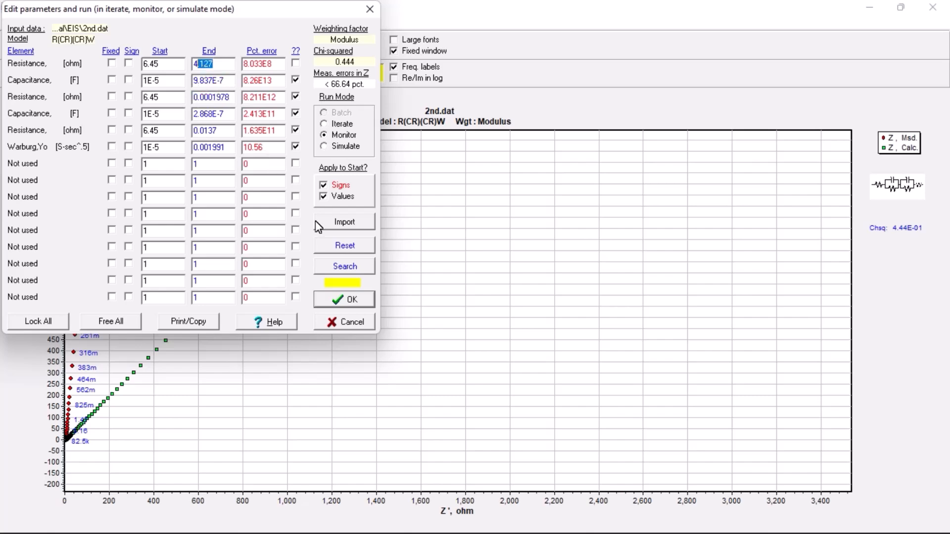
click(343, 299)
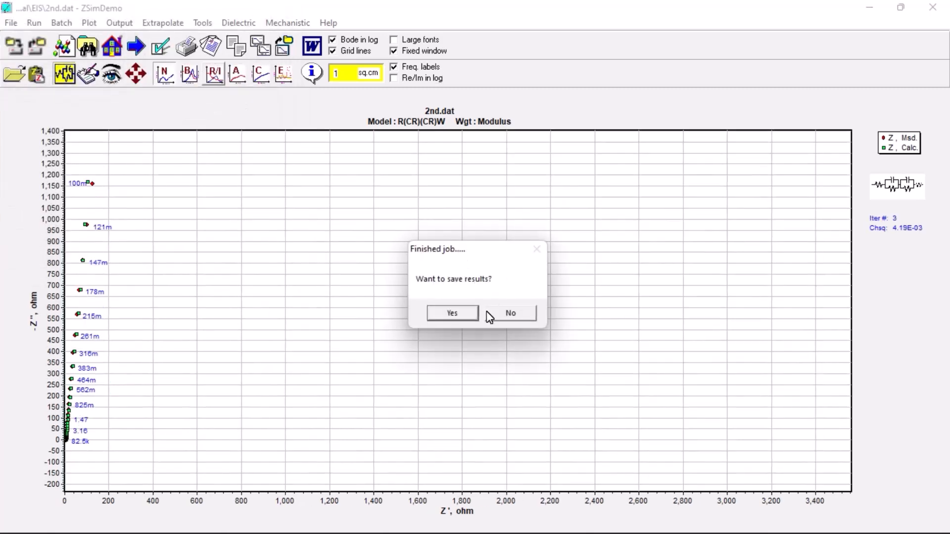
- Skip saving results and export the Real and Imag data as '2nd' in the EIS folder
click(510, 313)
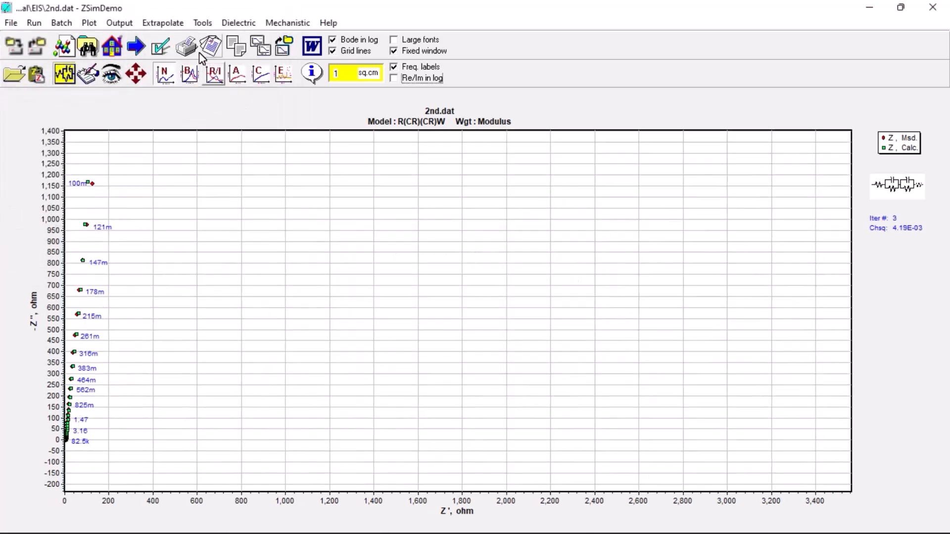
click(202, 23)
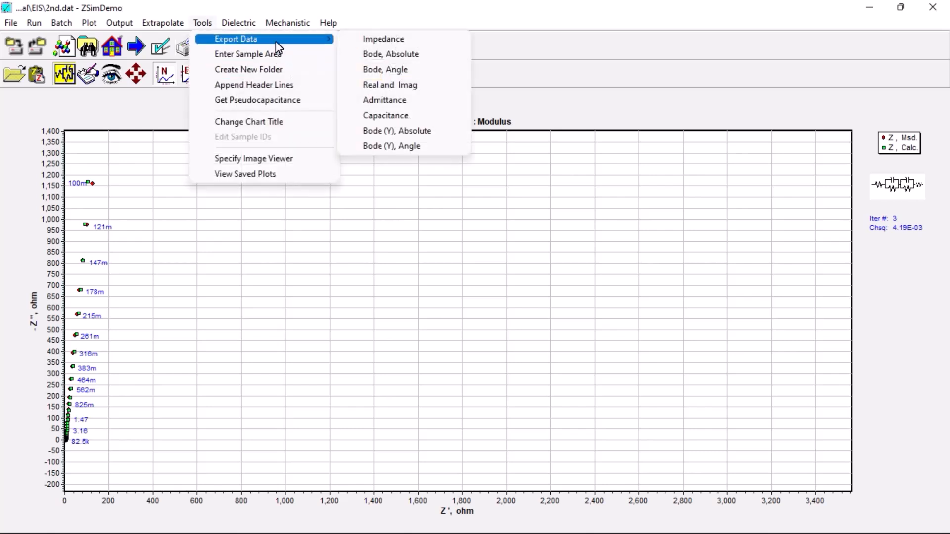
click(383, 39)
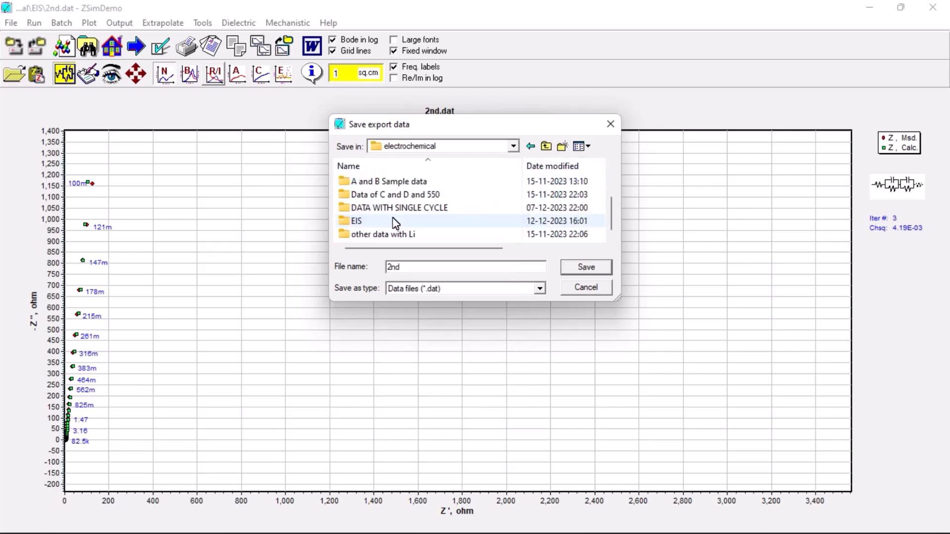
double_click(357, 221)
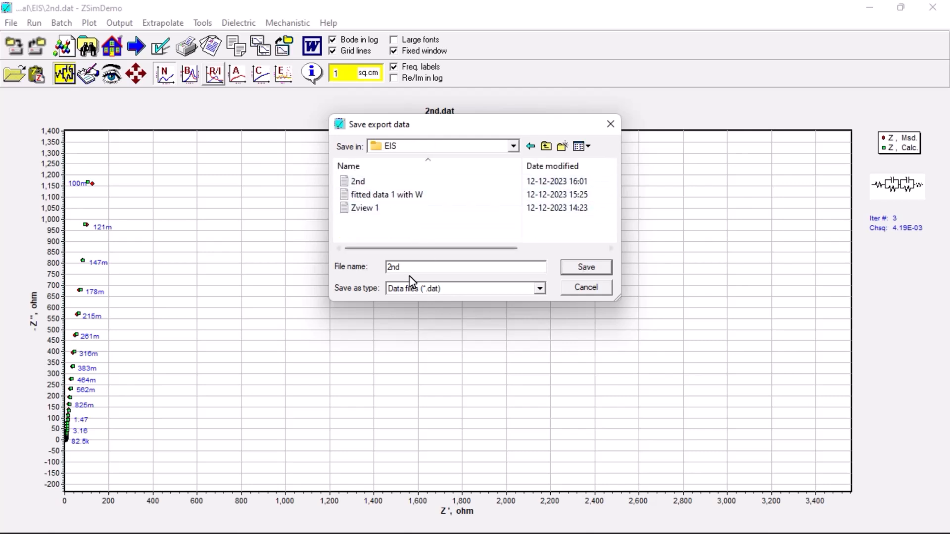
click(585, 266)
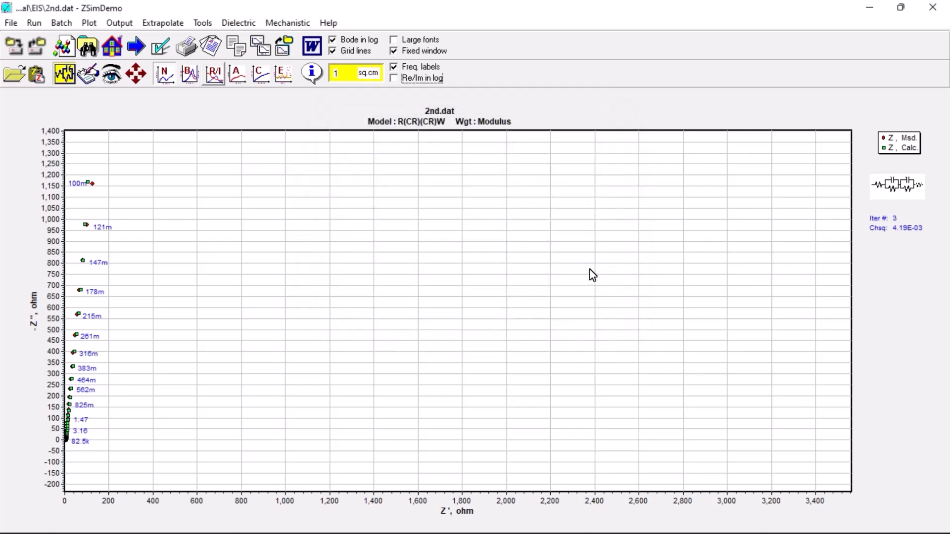
mouse_move(834, 60)
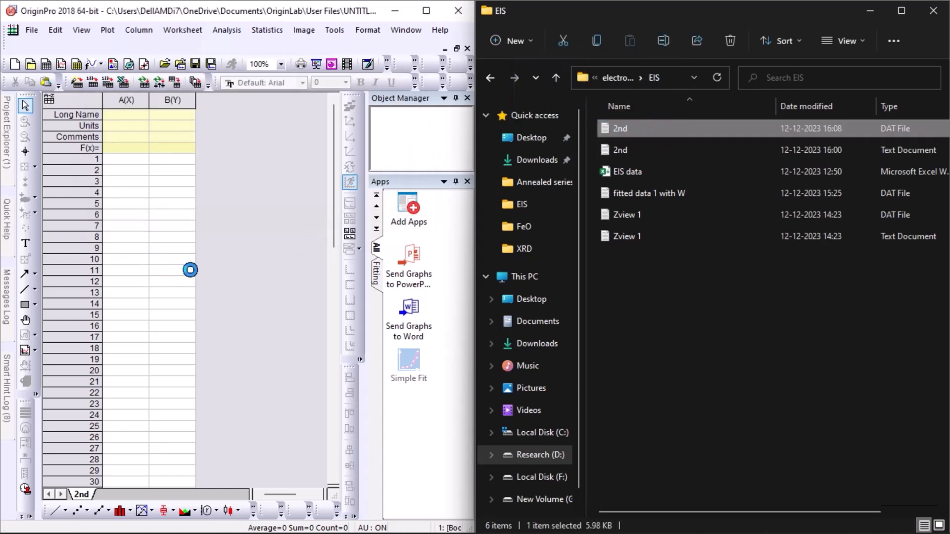
- Import 2nd.dat into a worksheet and set Zr_msd and Zr_cal as X columns
double_click(619, 127)
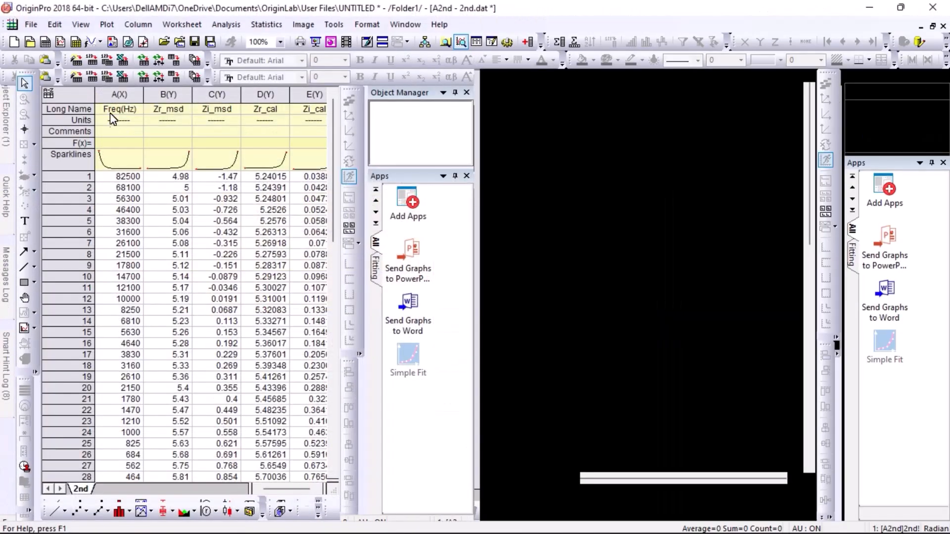
right_click(168, 78)
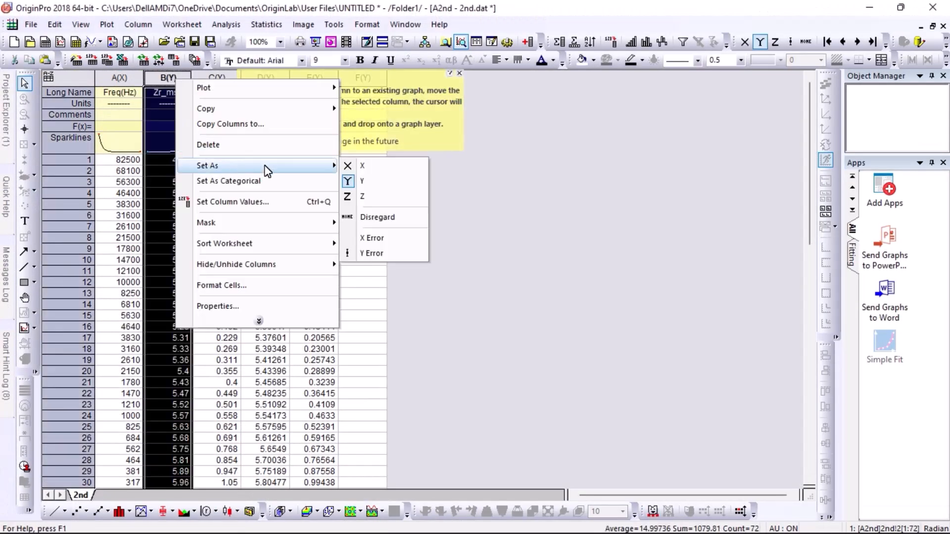
click(362, 165)
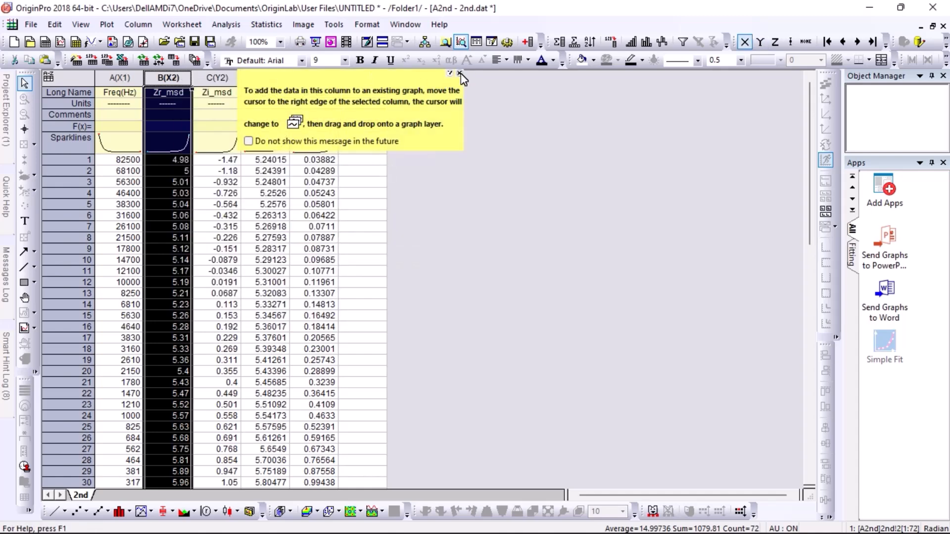
right_click(265, 78)
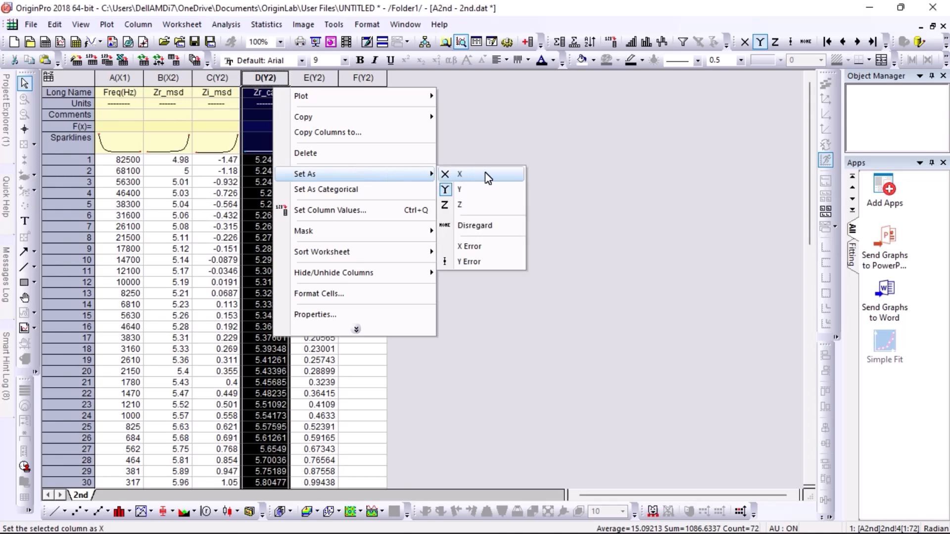
click(460, 175)
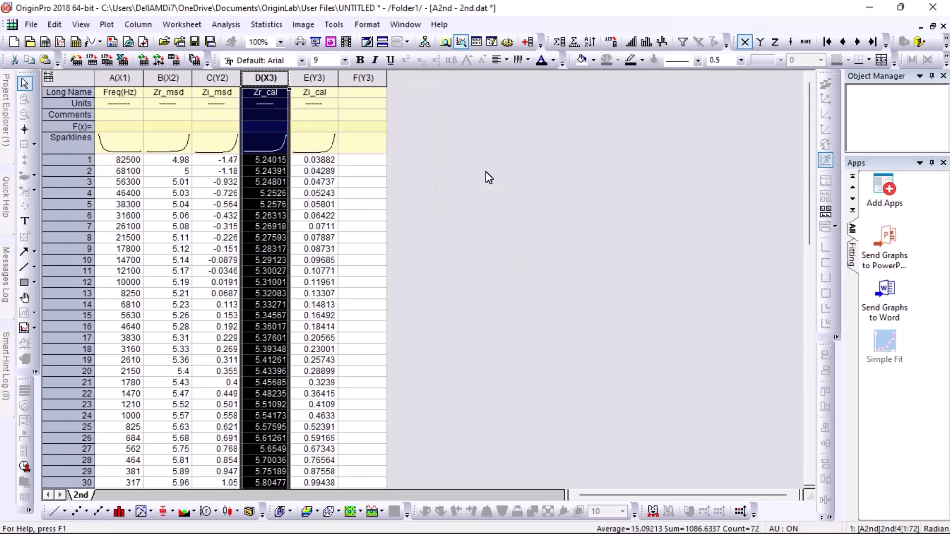
right_click(362, 78)
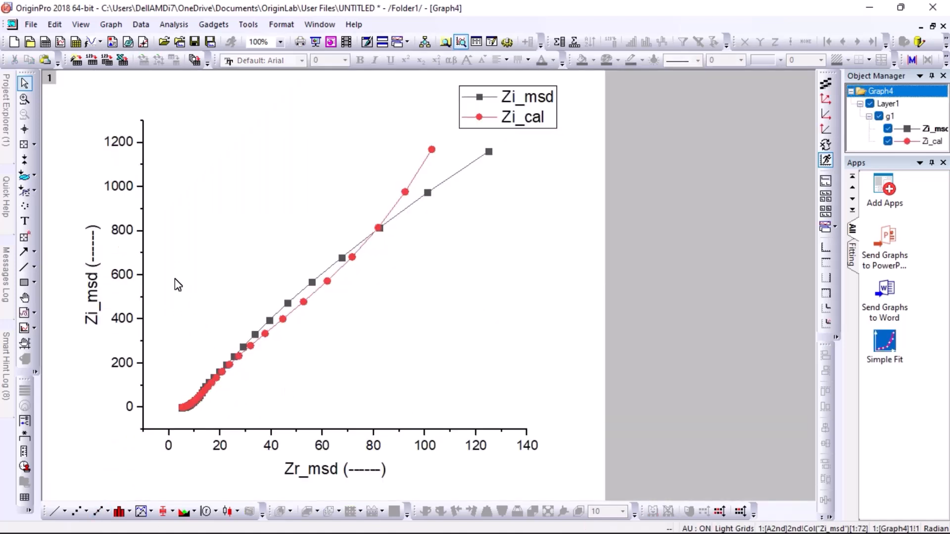
mouse_move(421, 182)
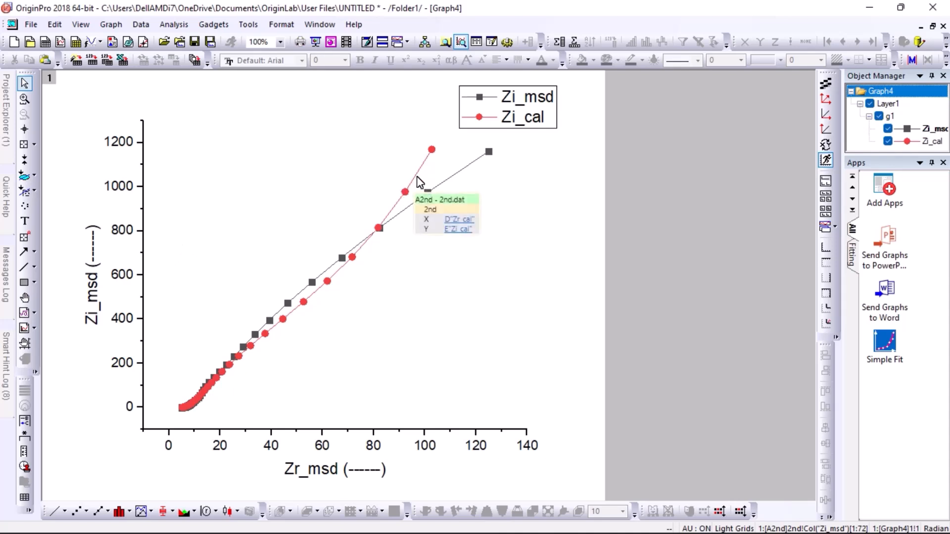